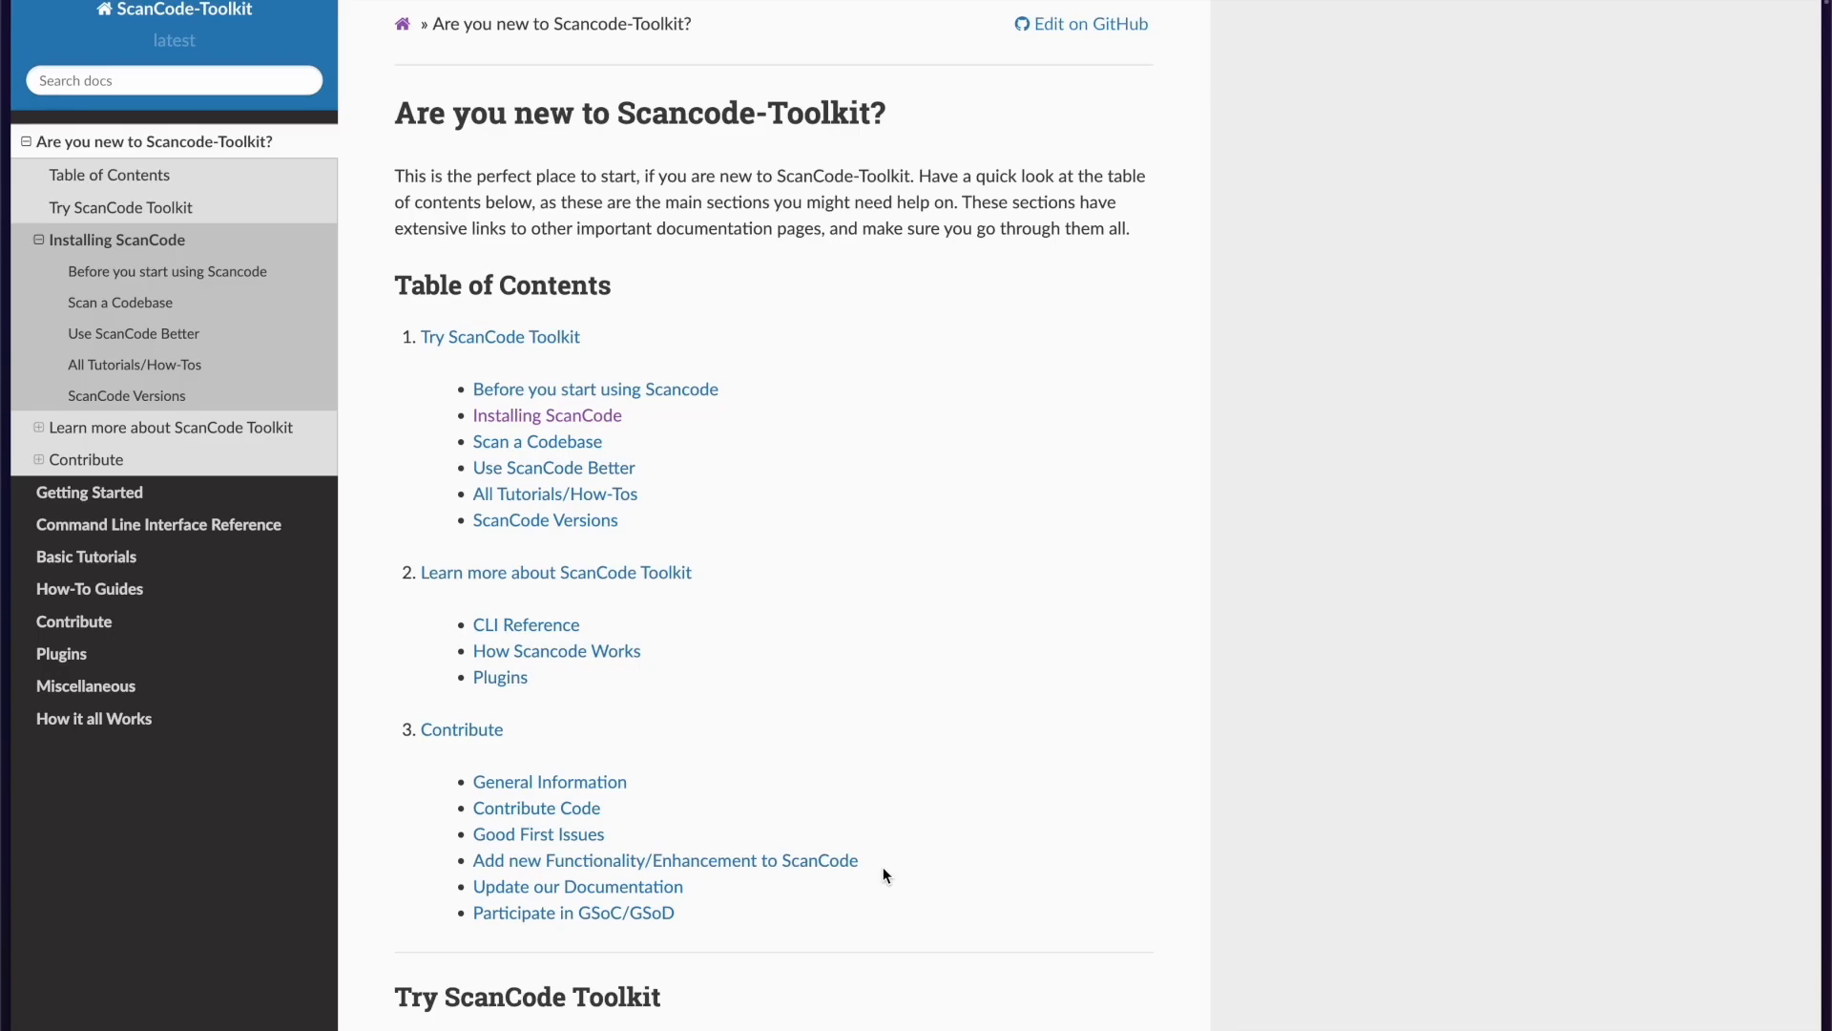
mouse_move(660, 428)
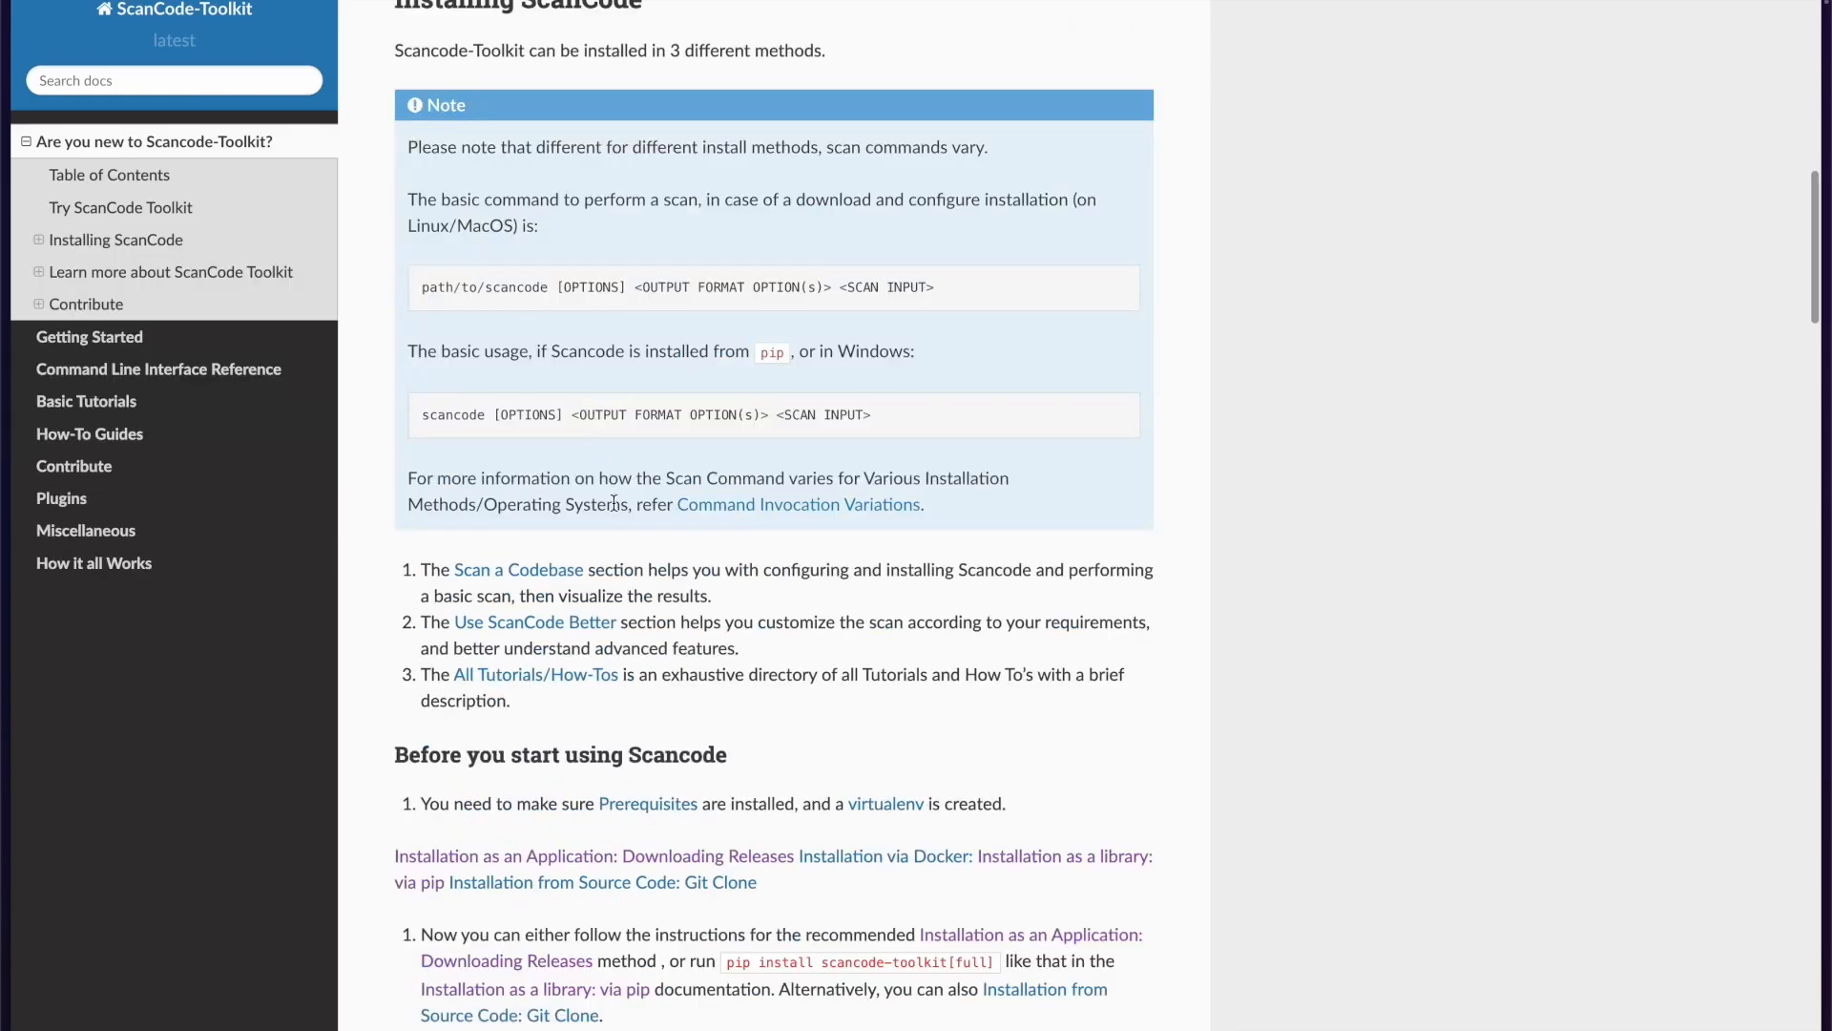
mouse_move(639, 709)
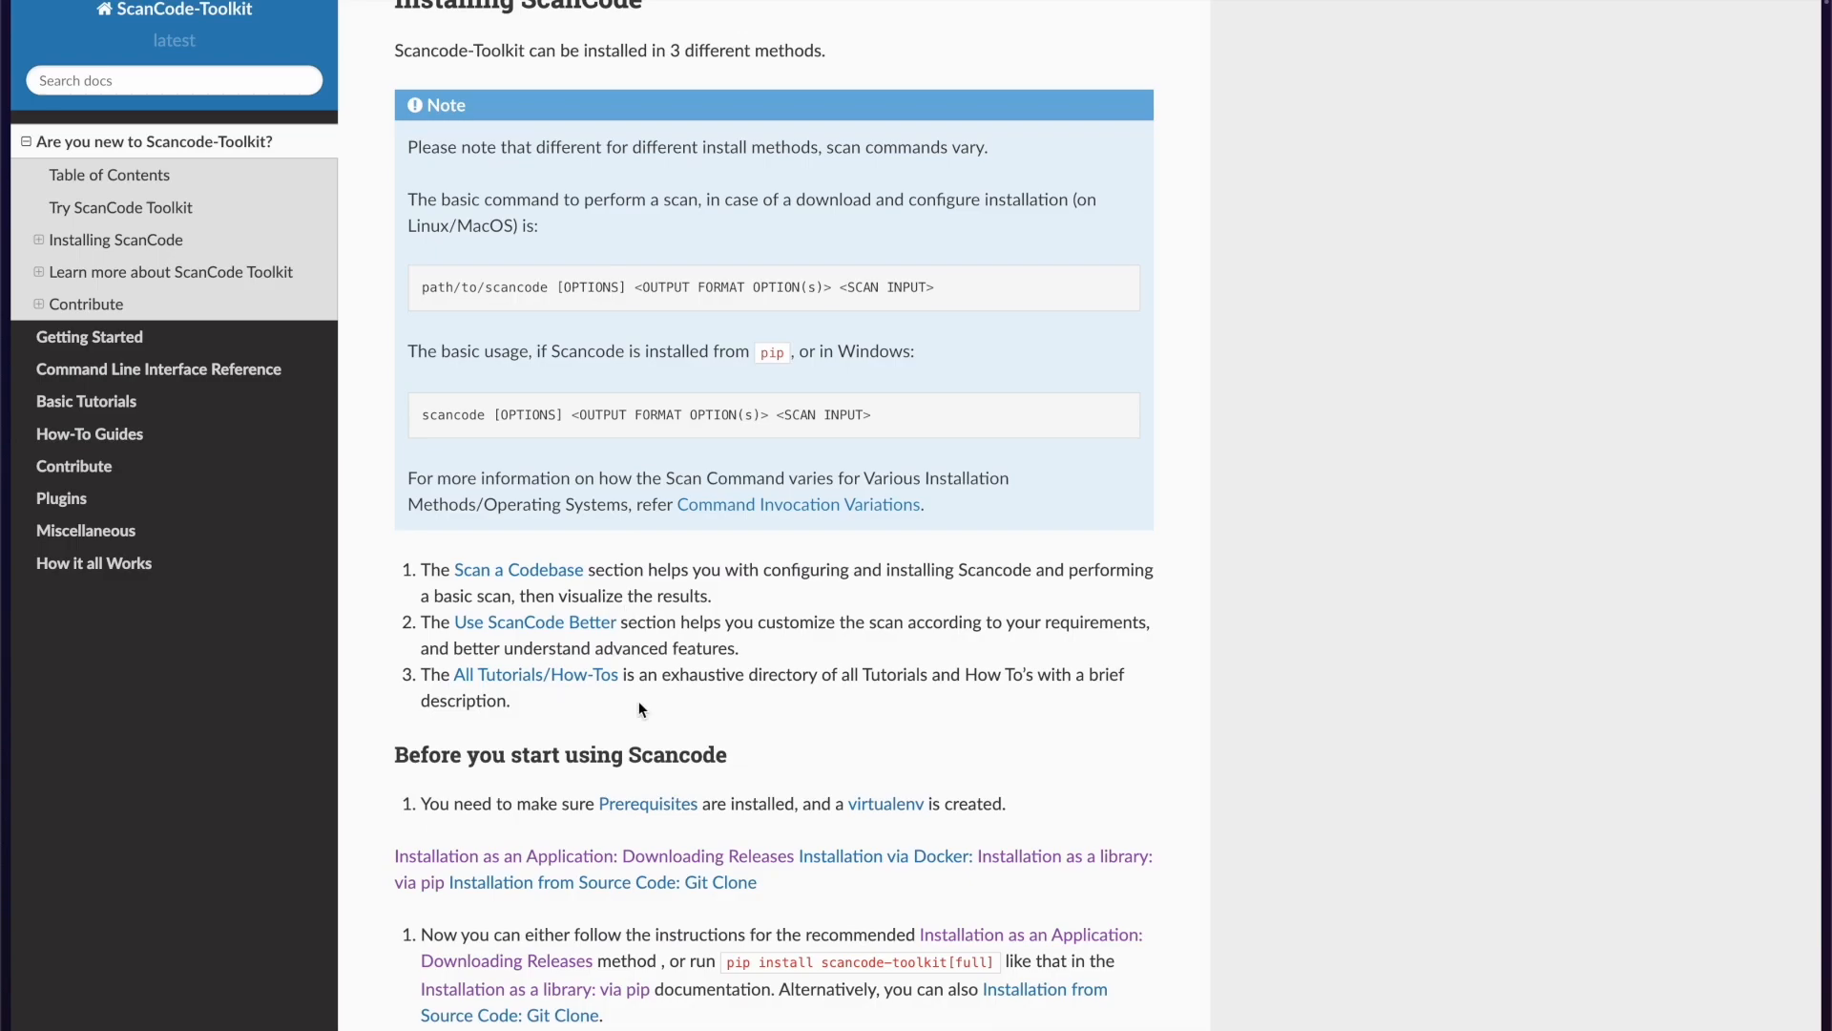
Read the installation guide and follow the link to the scancode-toolkit GitHub releases page
scroll(down, 3)
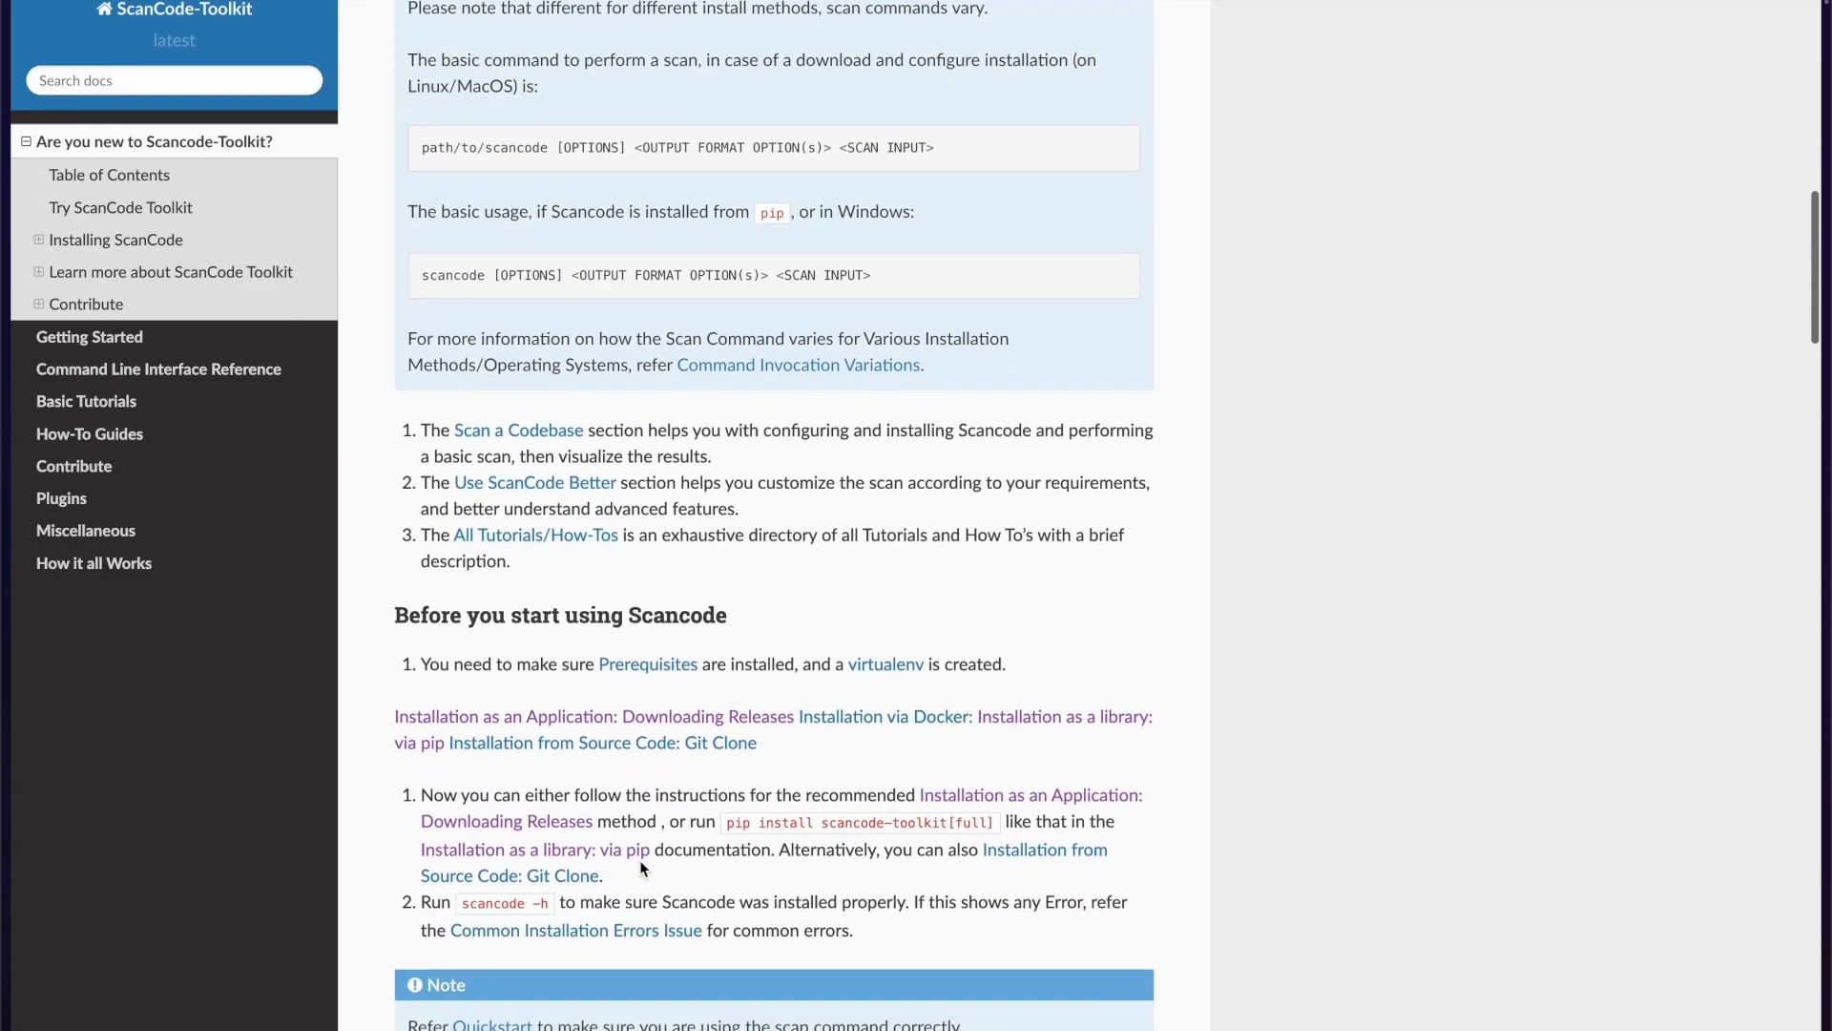
mouse_move(665, 735)
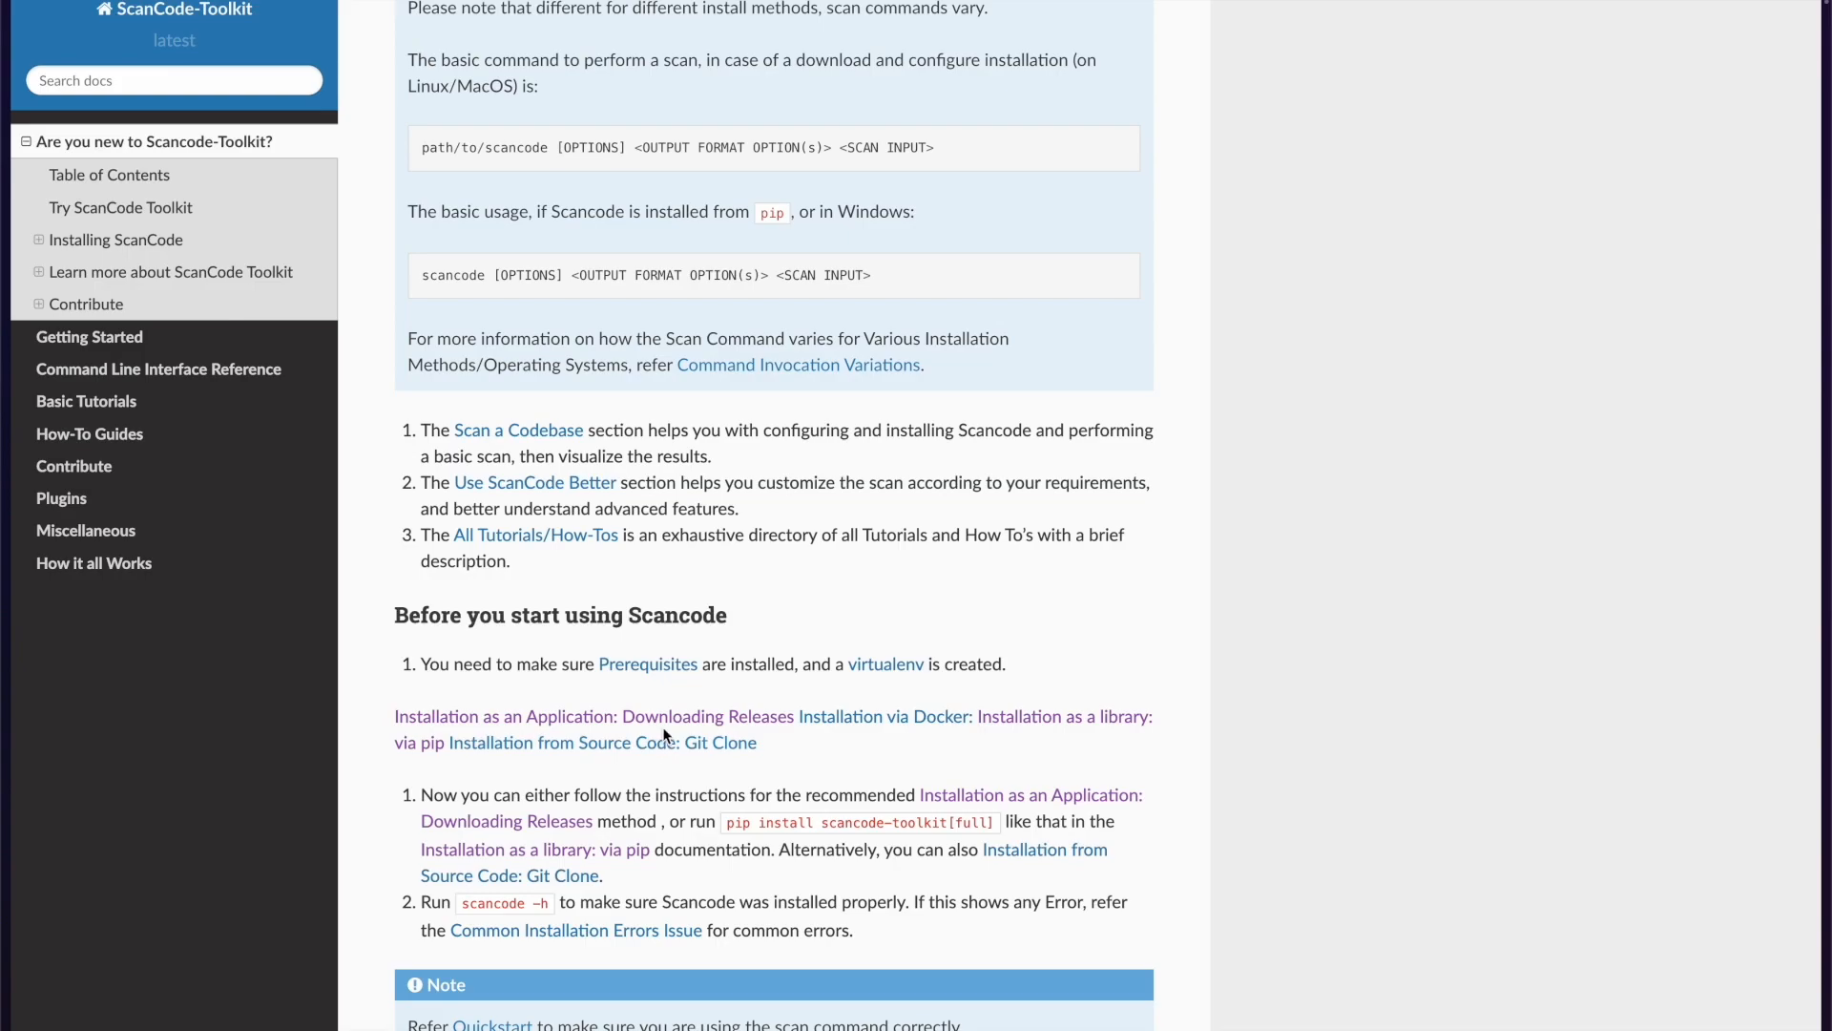
mouse_move(715, 717)
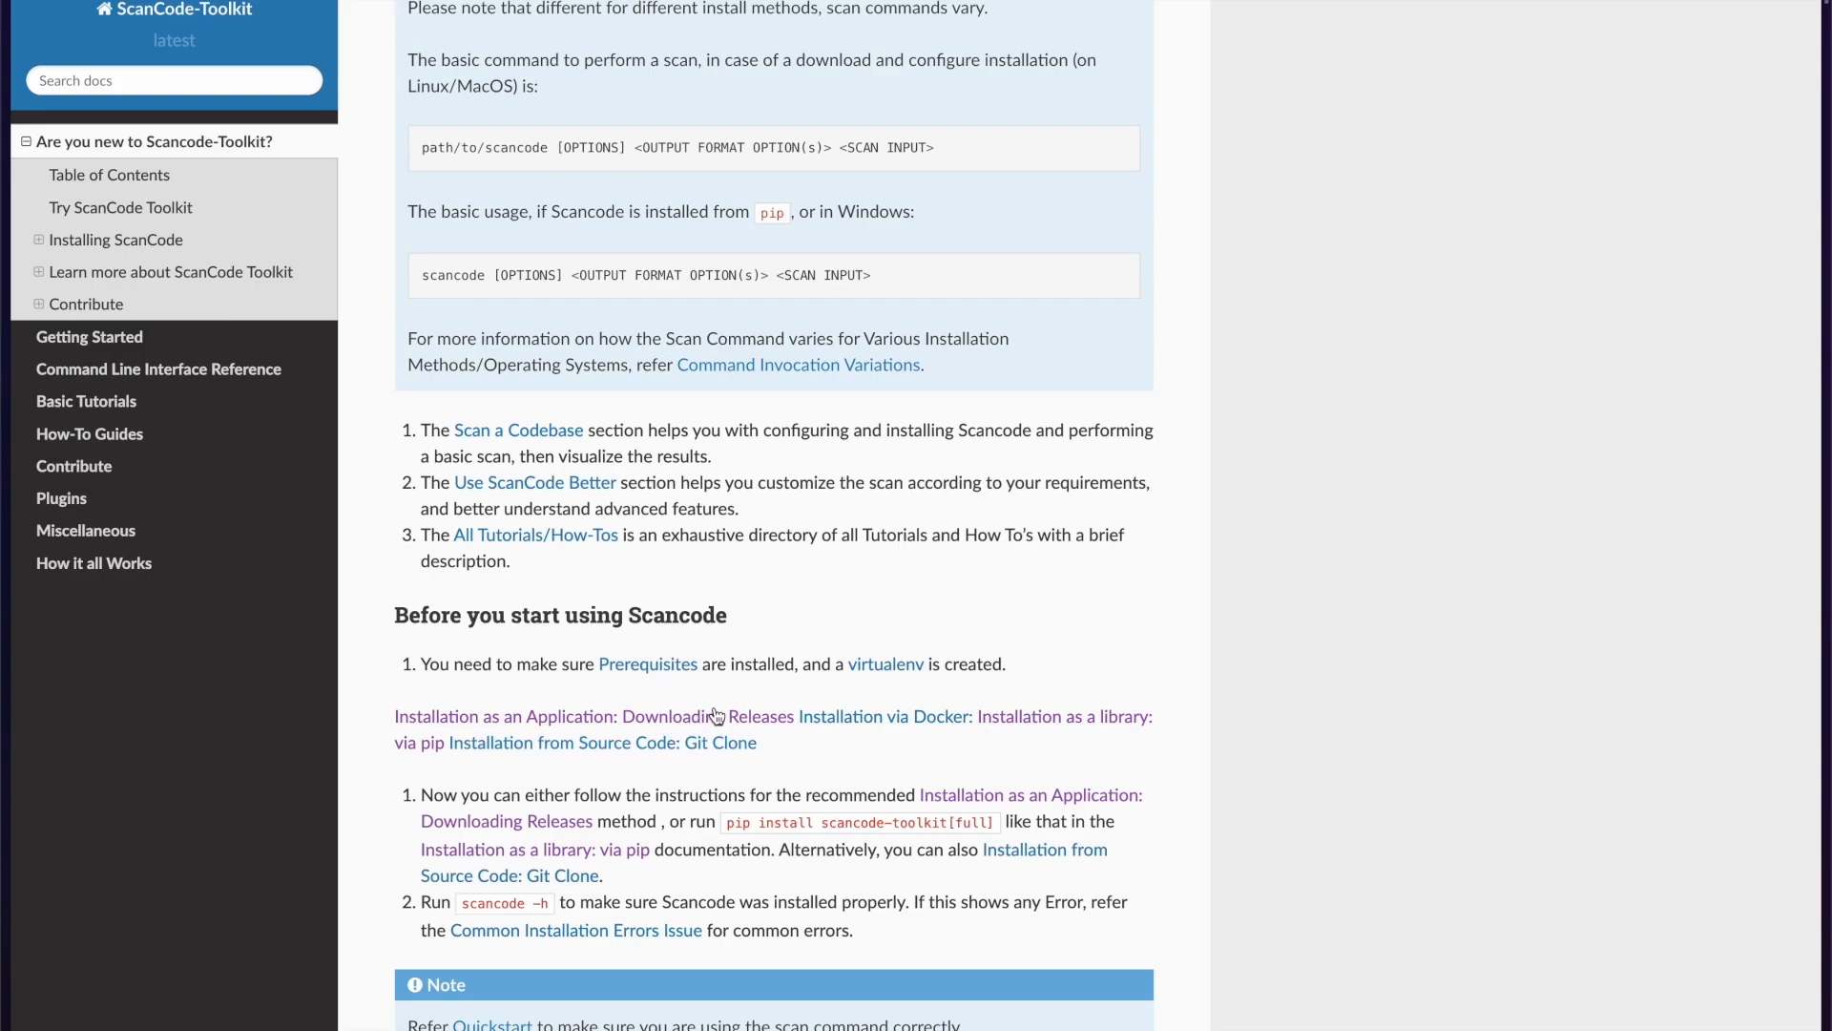
mouse_move(662, 679)
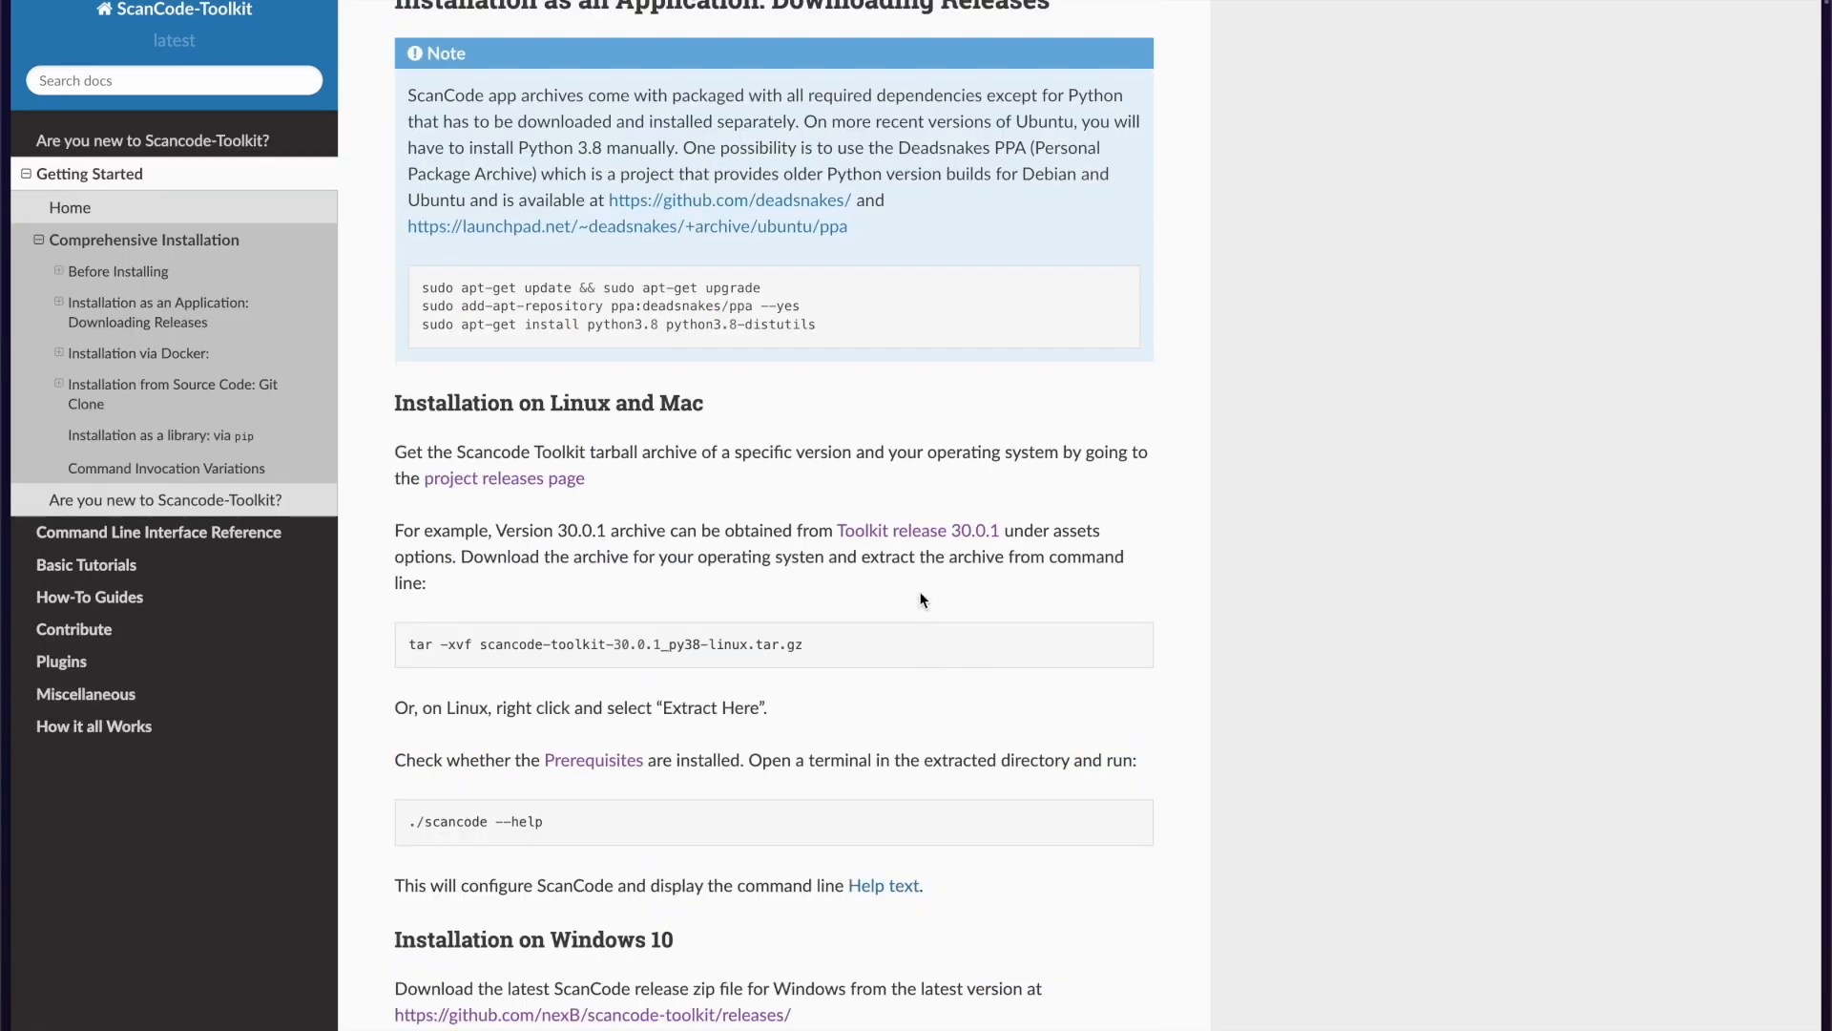
click(165, 499)
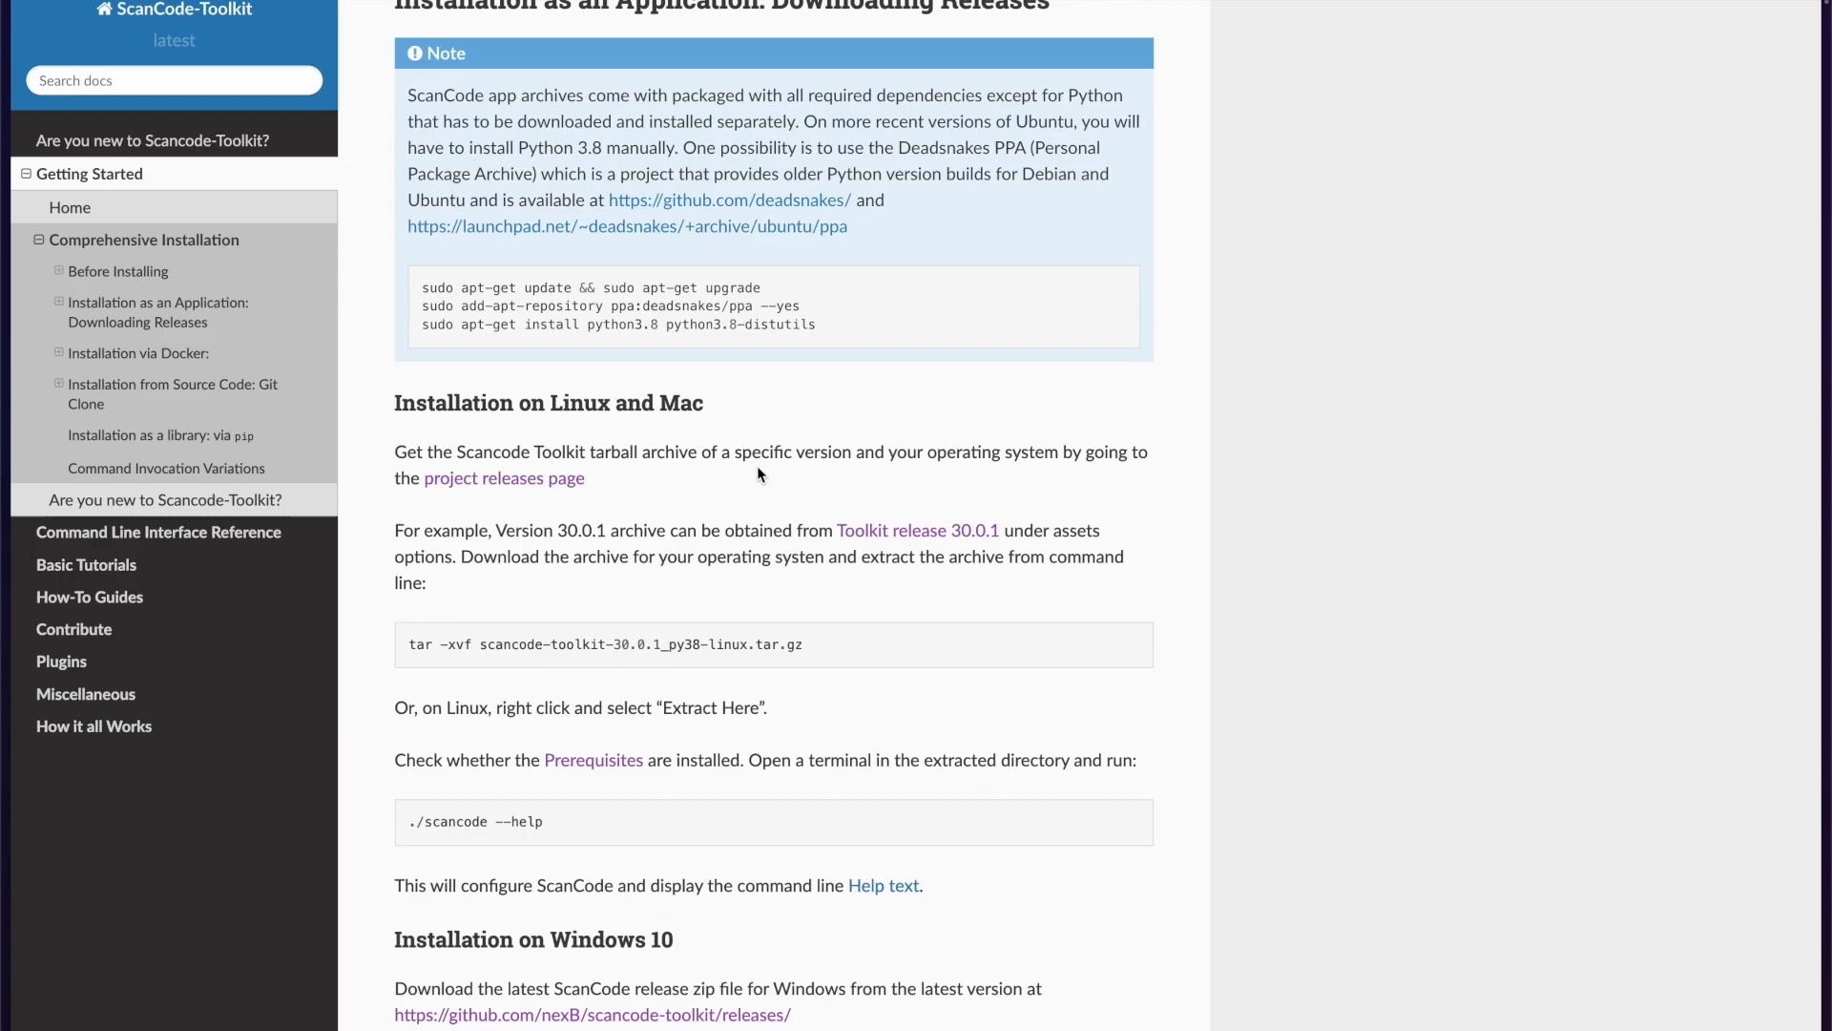
mouse_move(550, 495)
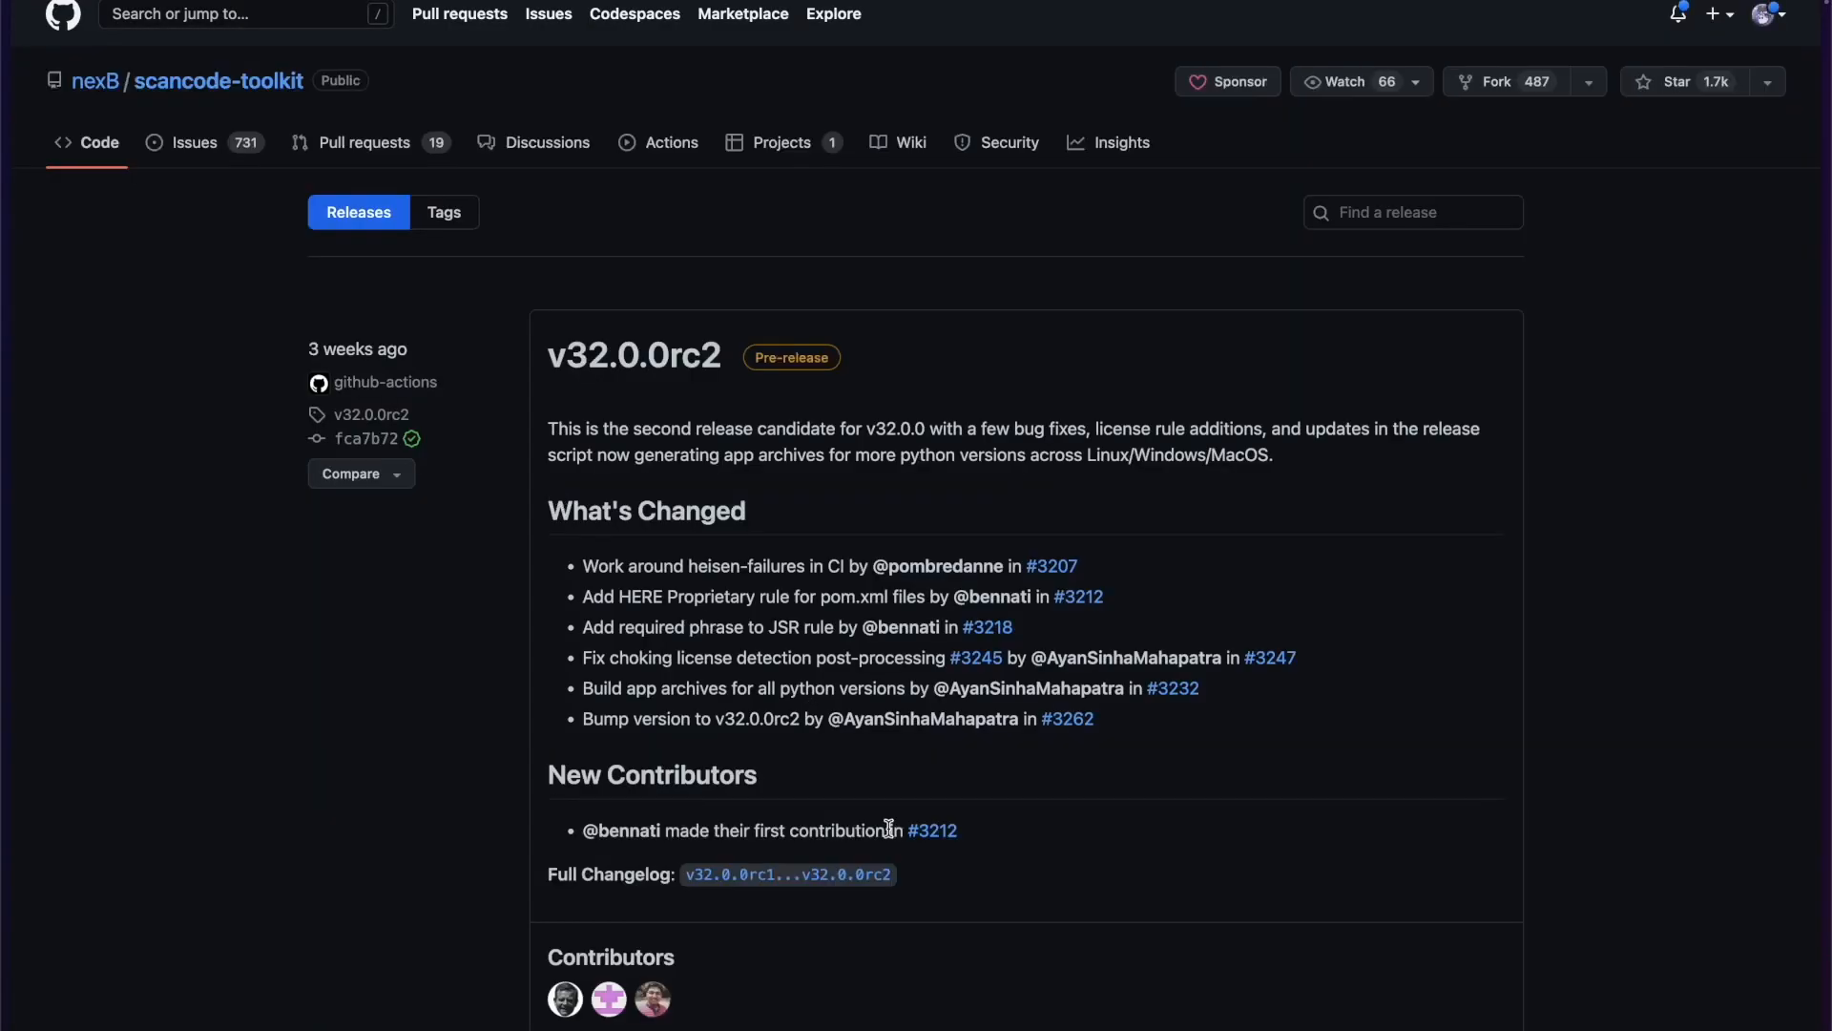
scroll(down, 3)
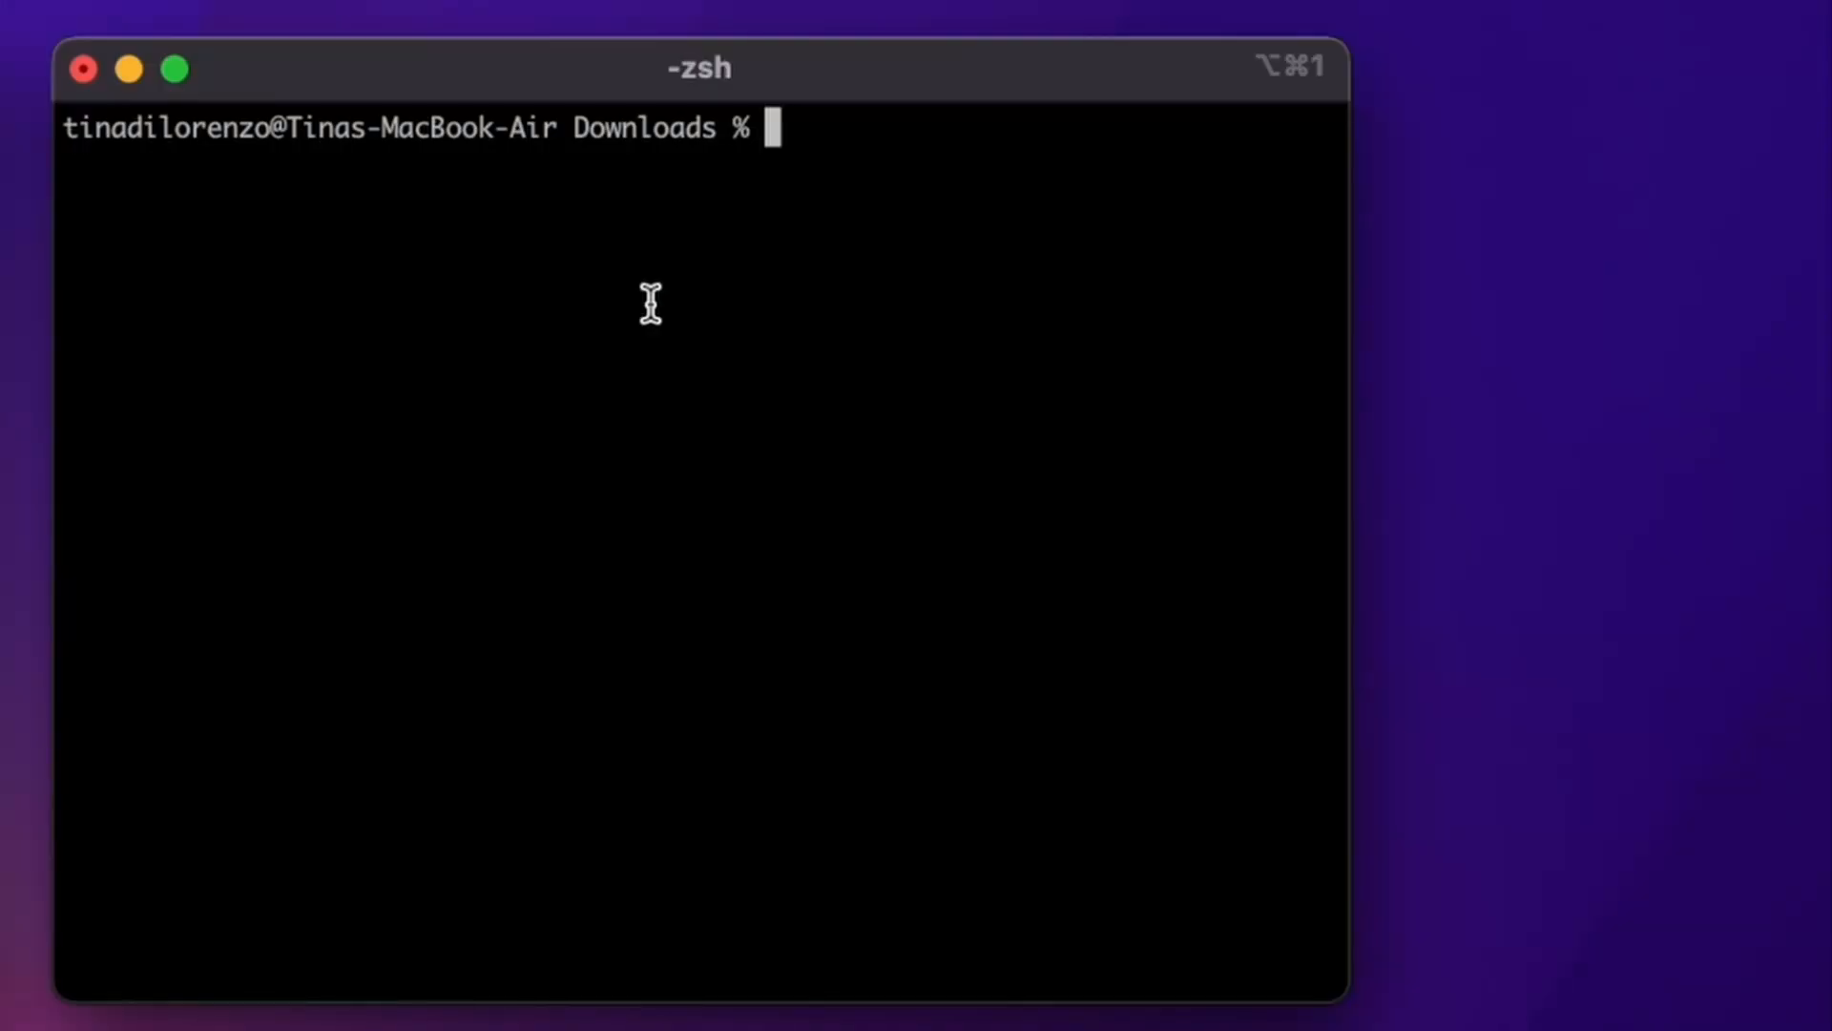
Extract the pasted scancode-toolkit v31.2.4 archive with tar -xvf
text(tar -xvf)
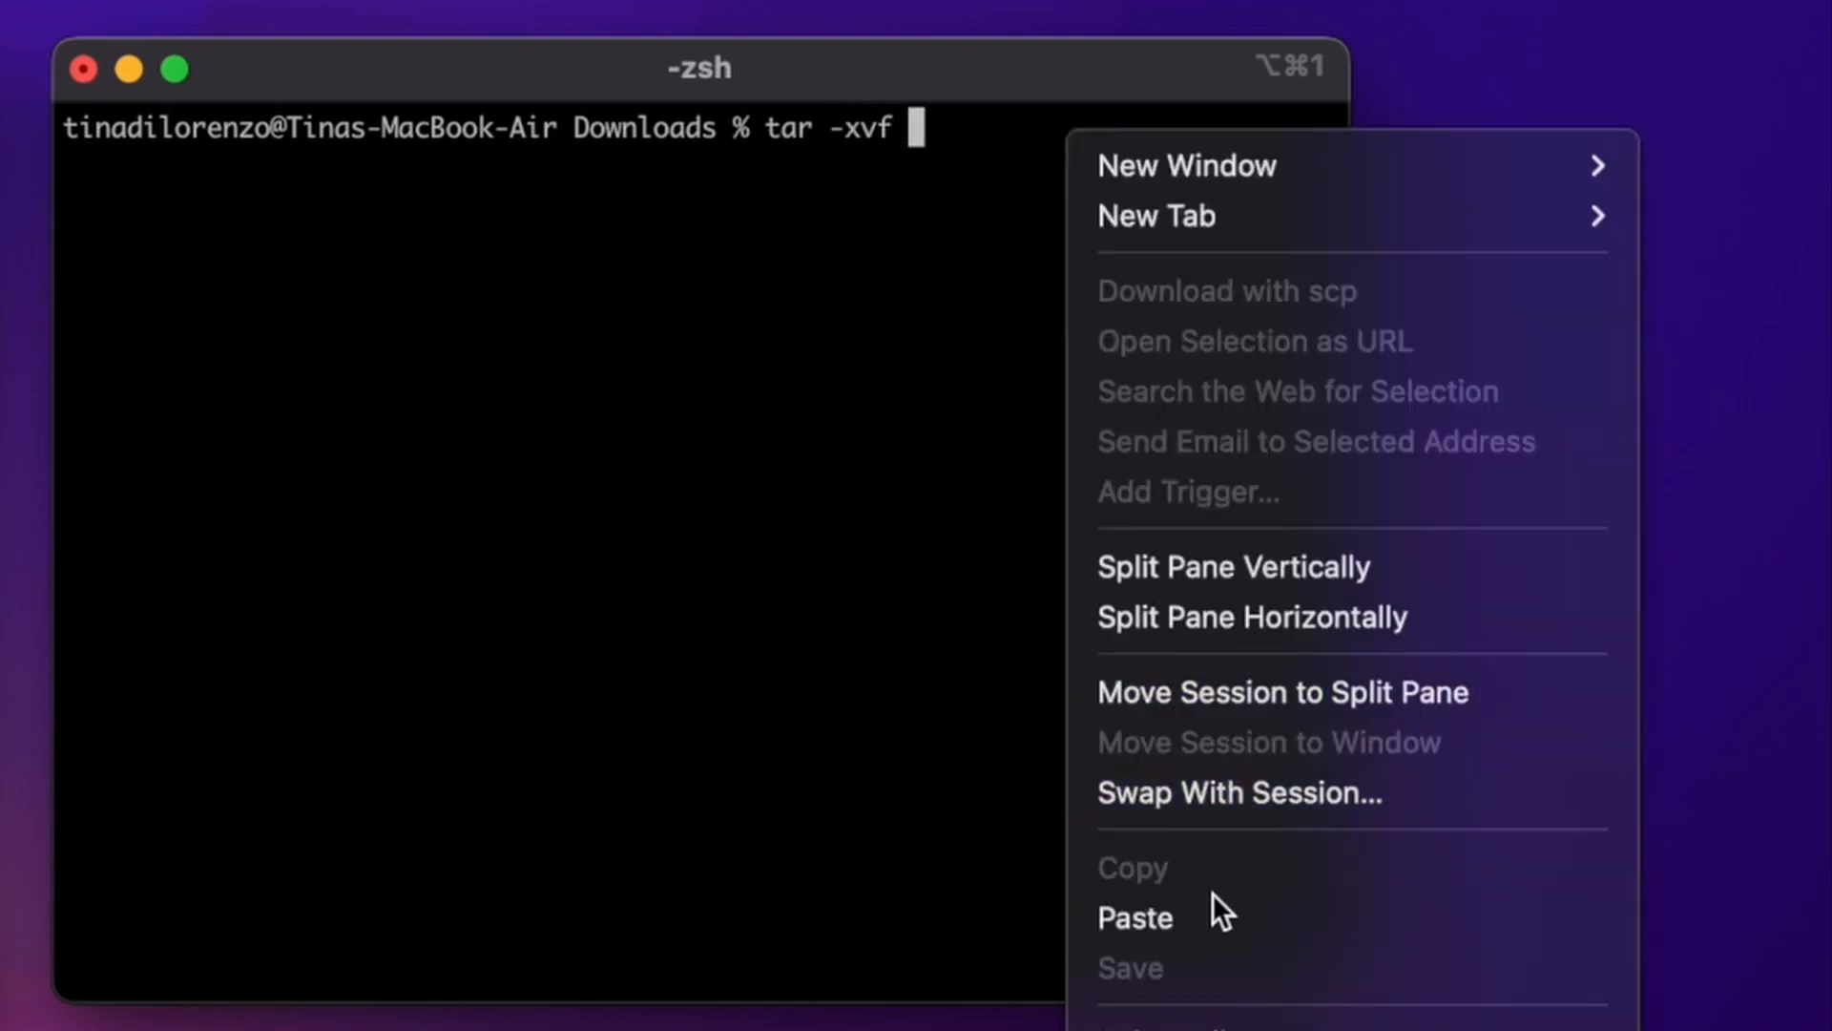
click(1133, 918)
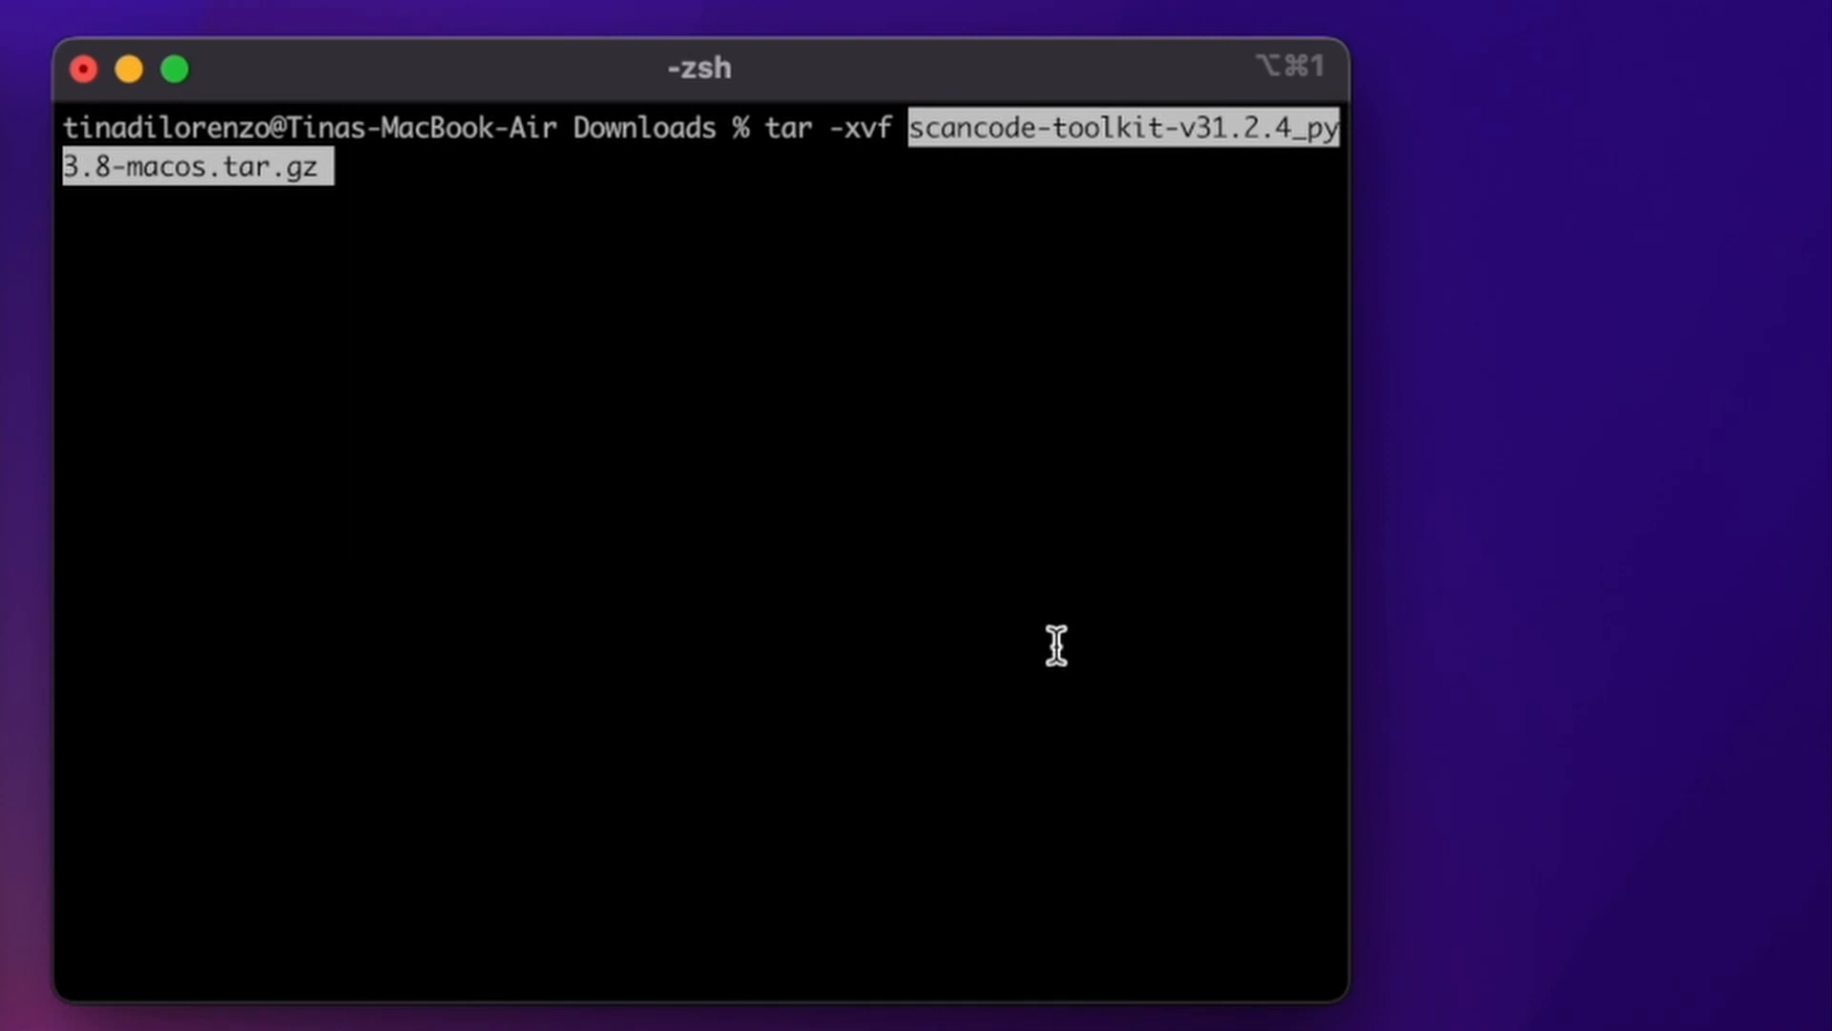
key(Return)
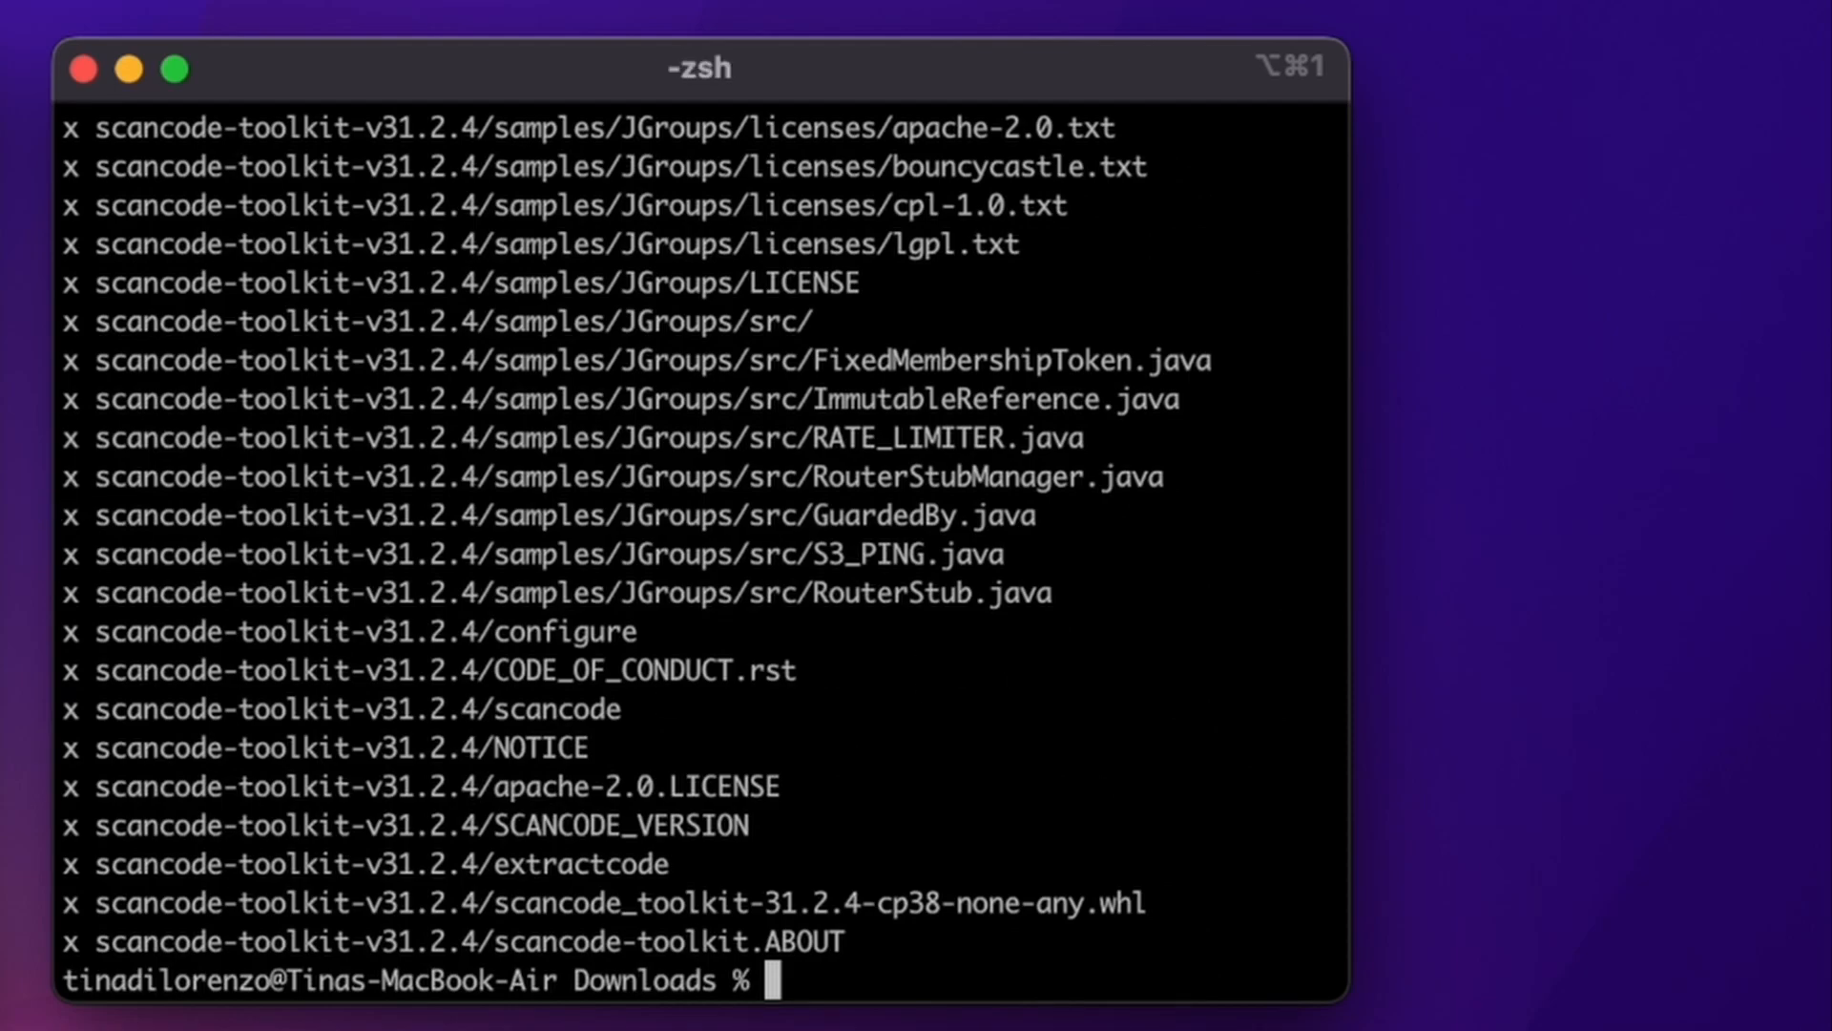
Change into the scancode-toolkit-v31.2.4 folder
text(cd)
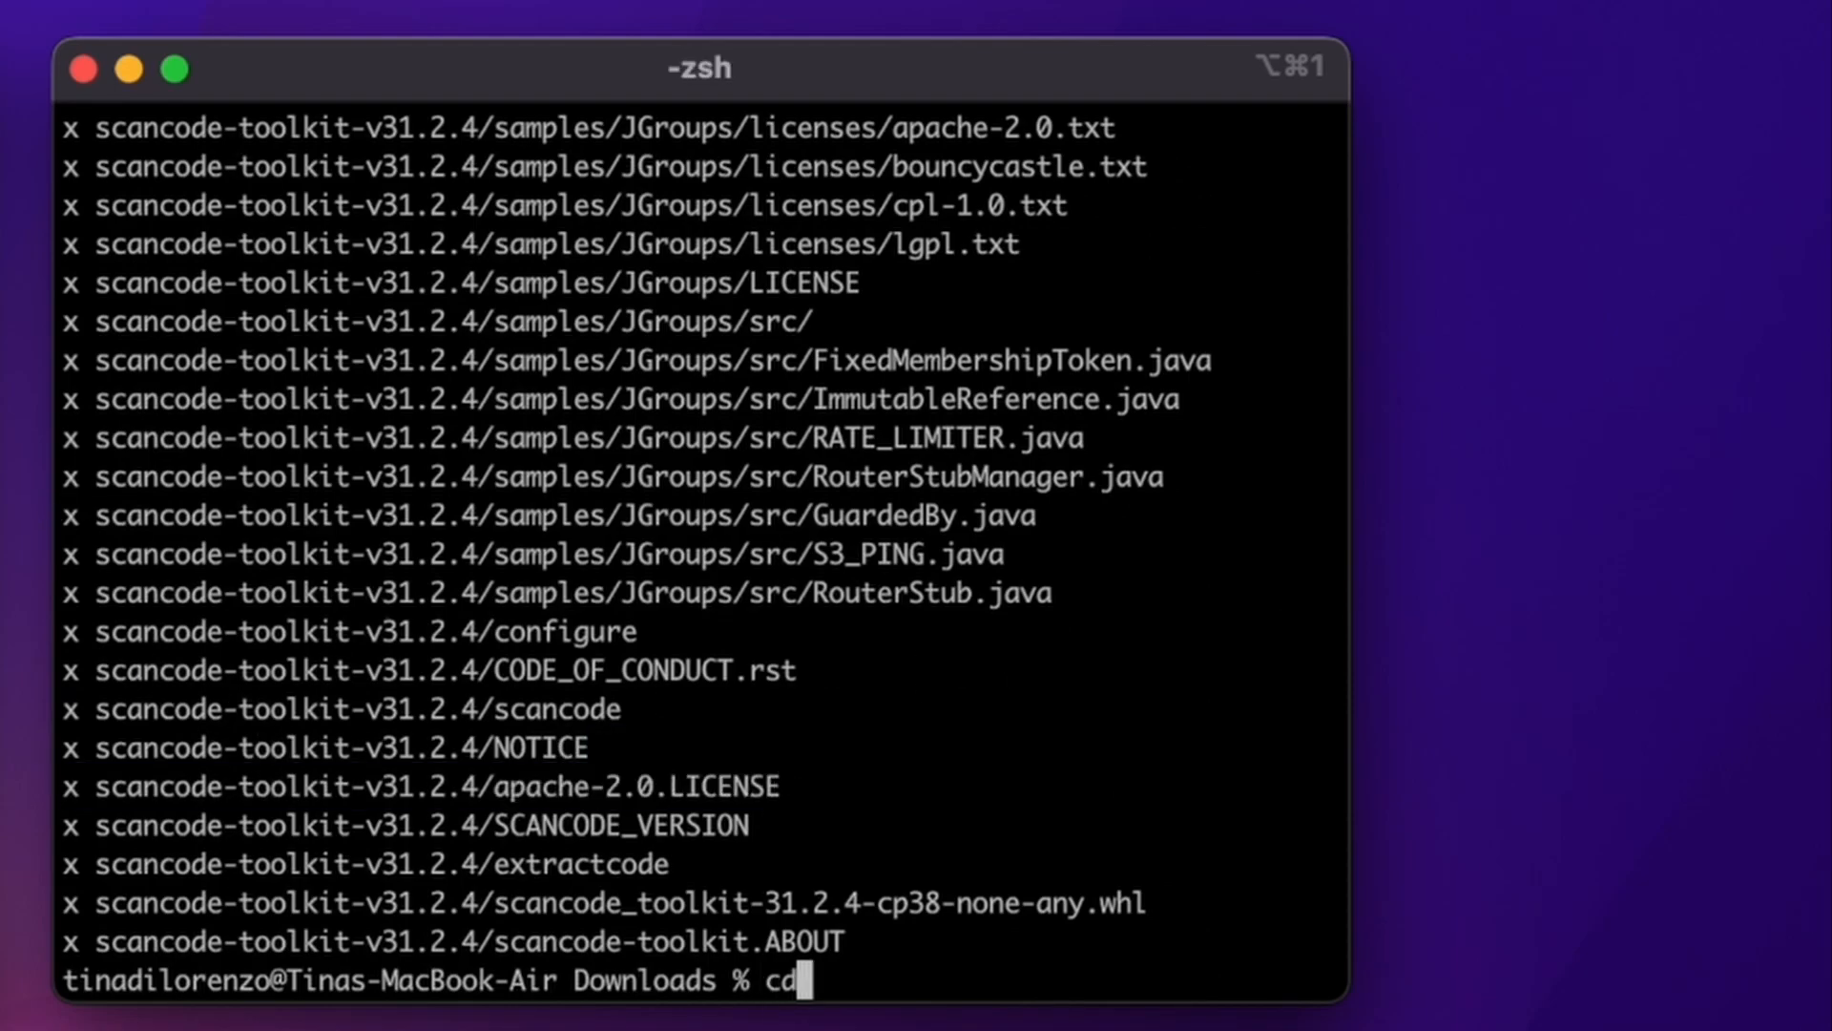
text(scancode-toolkit-v31.2.4)
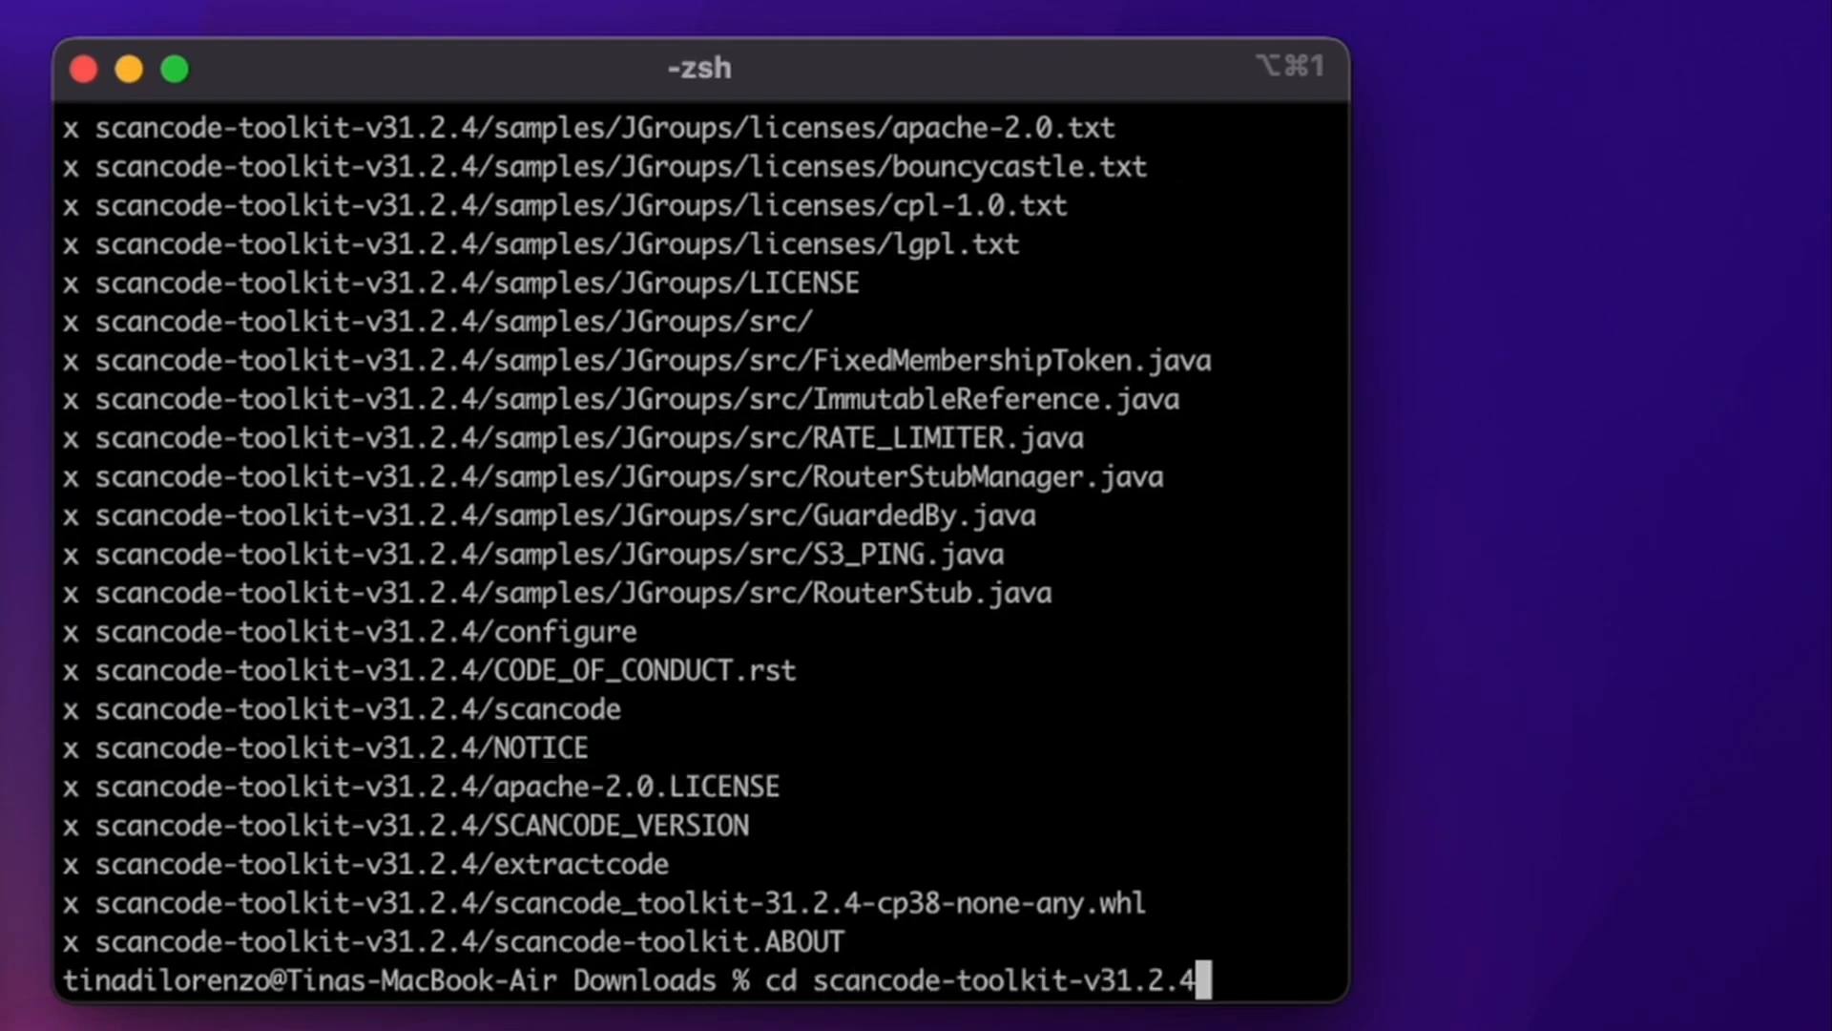
key(Return)
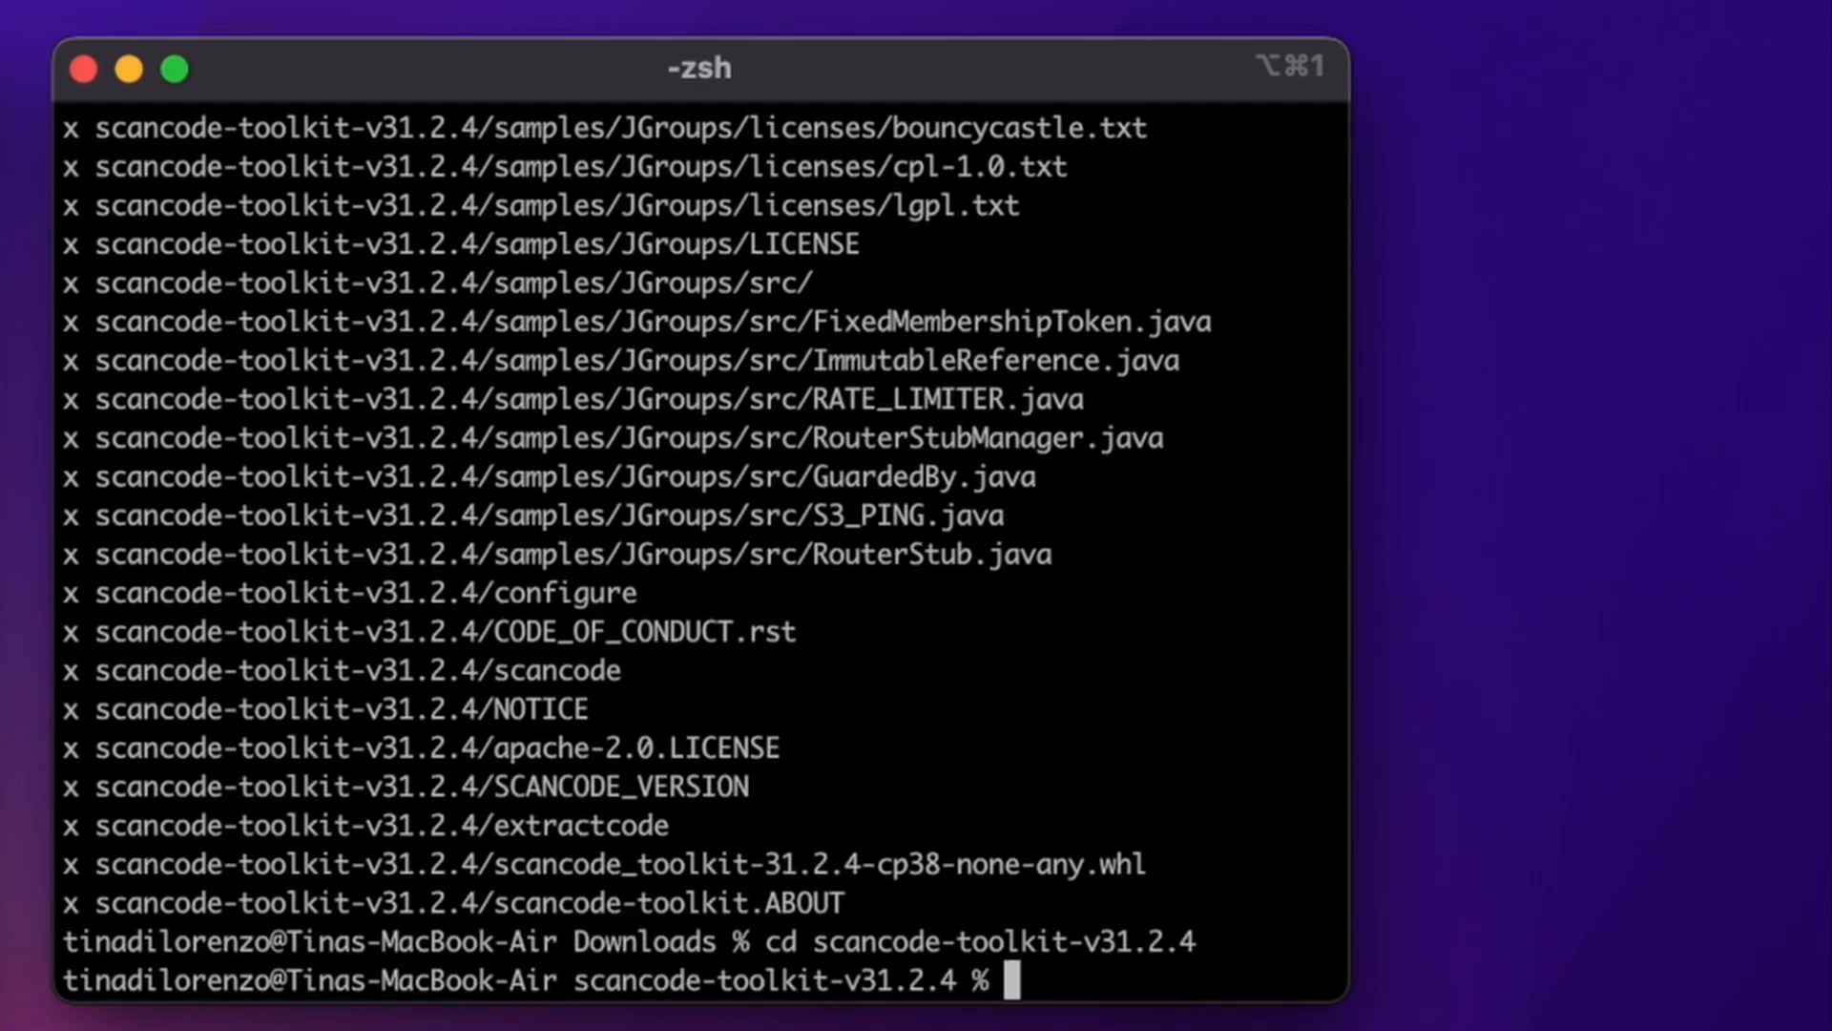
Run ./scancode --help and scroll through the scan options
text(./scancode -help)
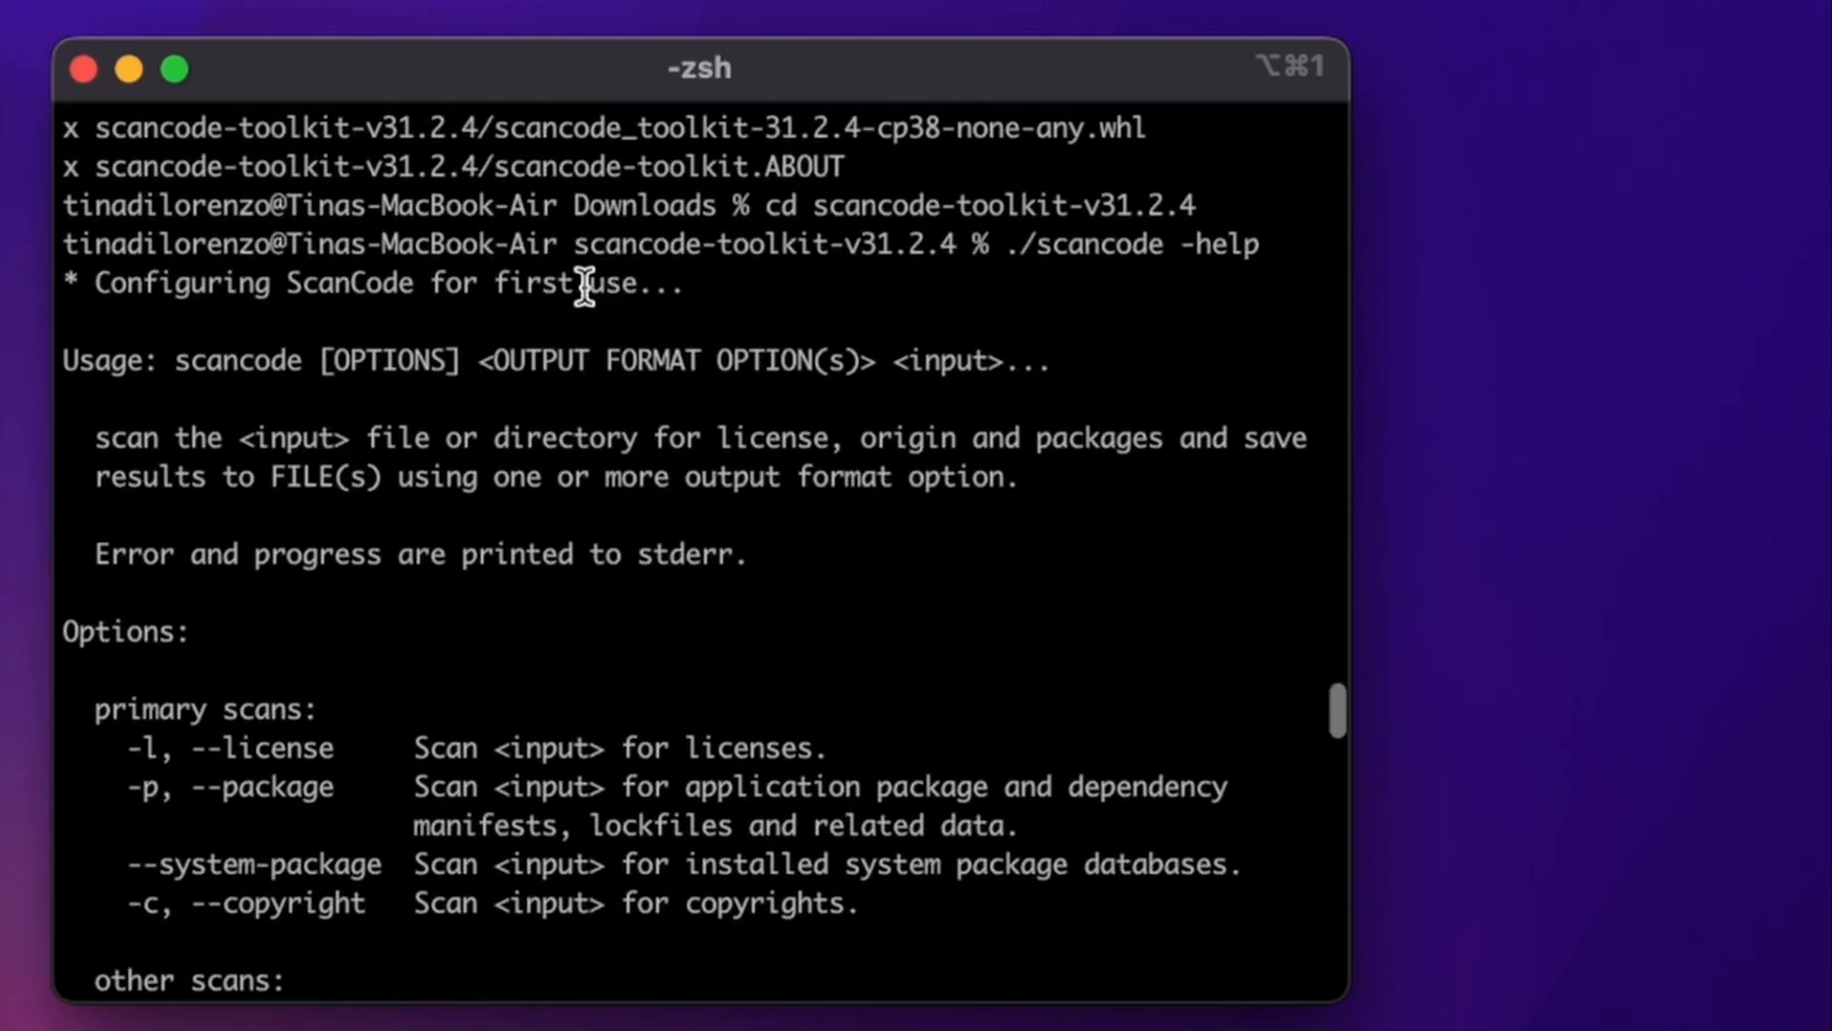
mouse_move(864, 812)
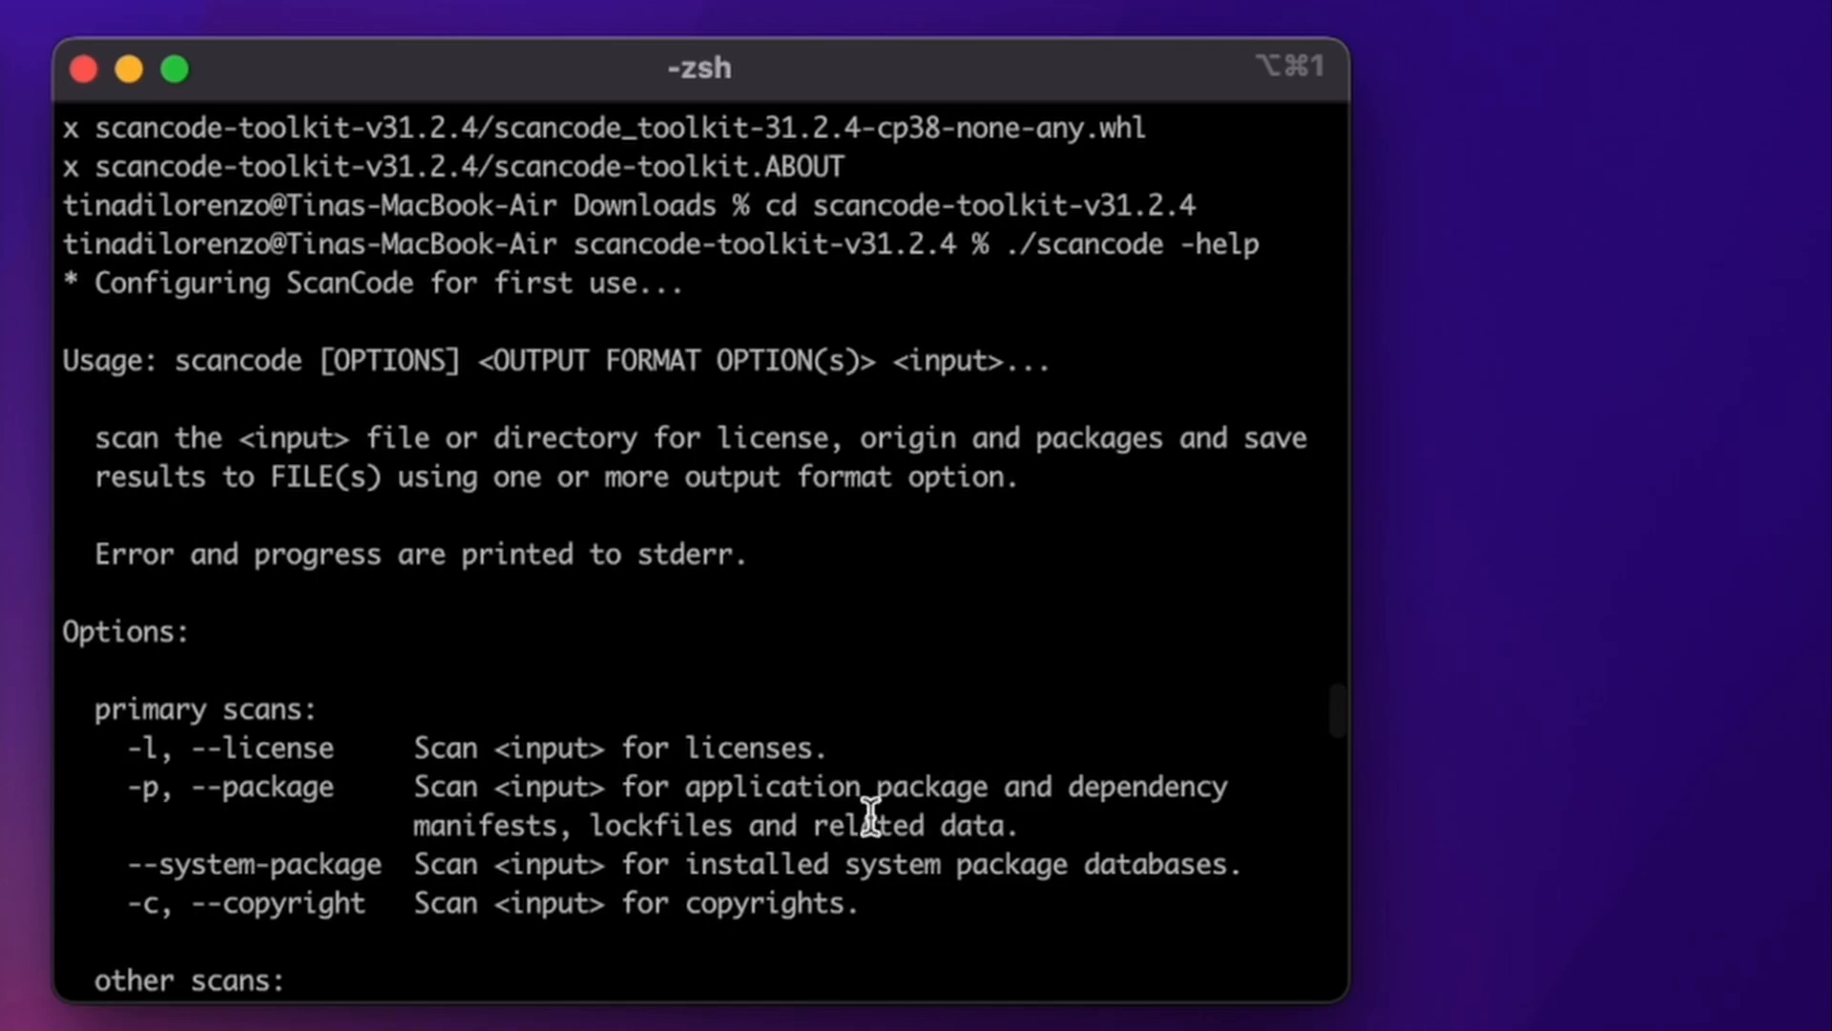
scroll(down, 3)
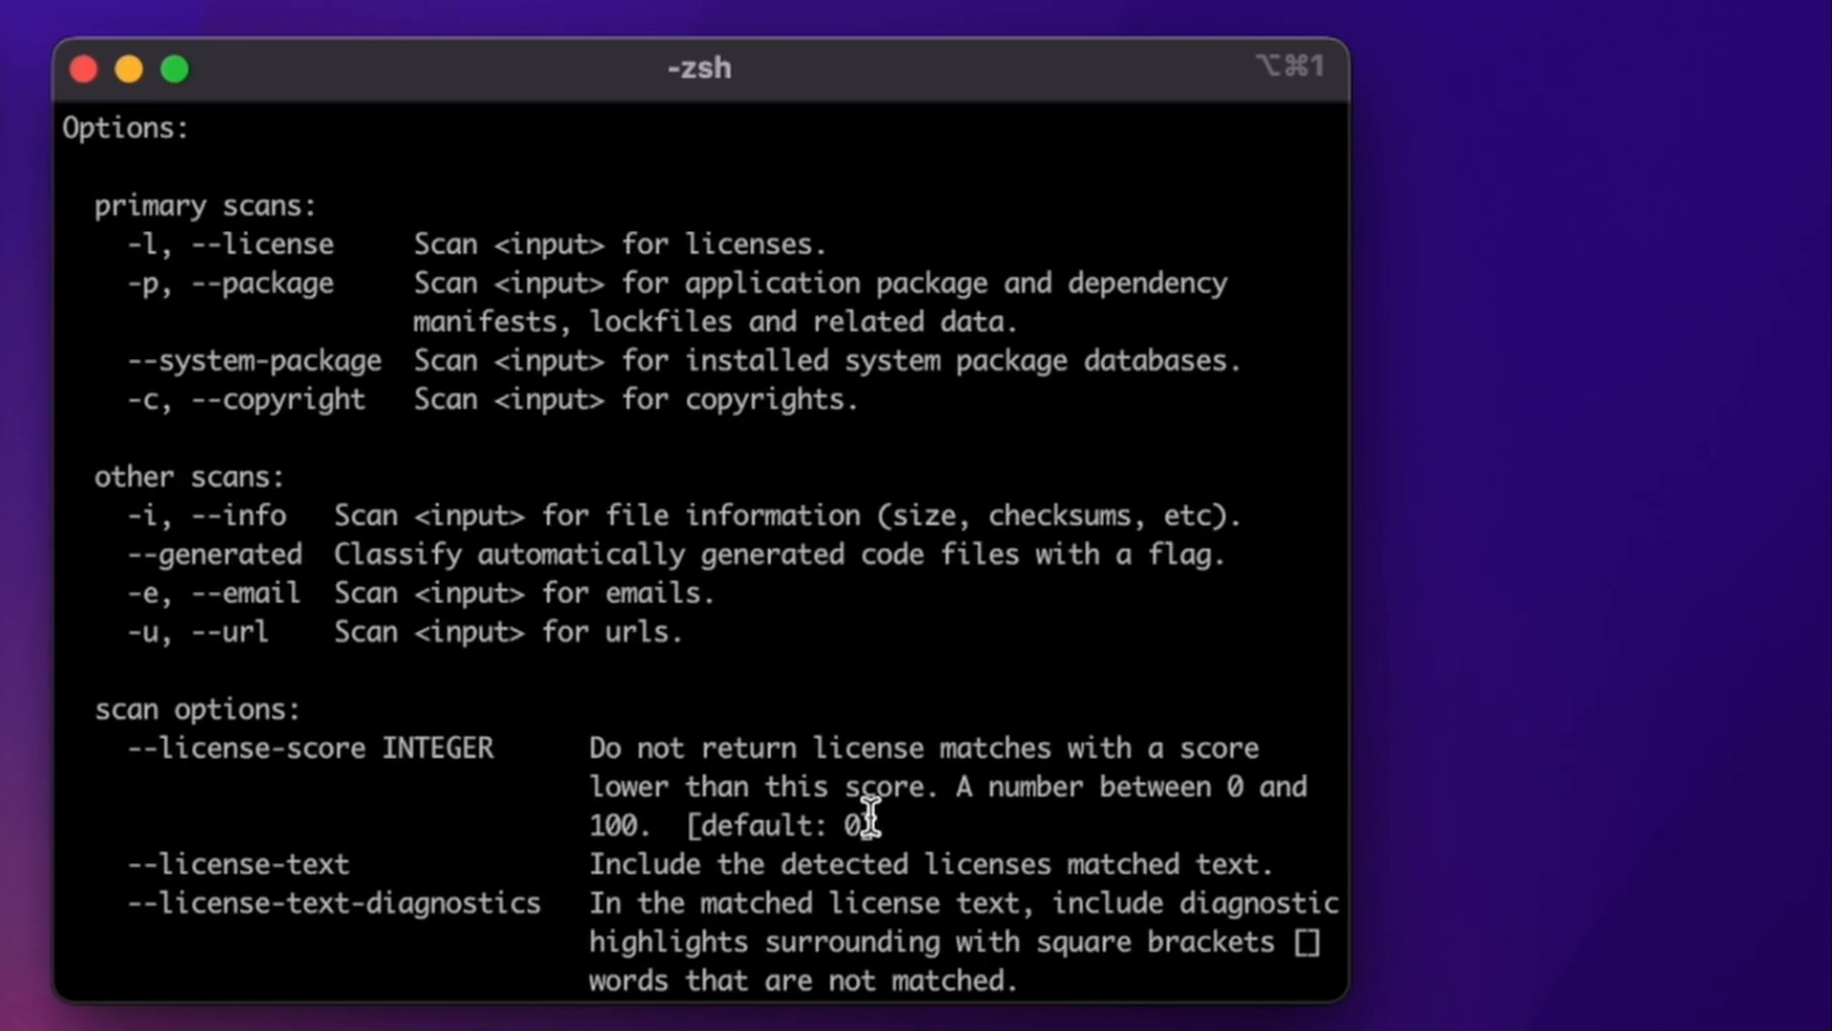
mouse_move(292, 415)
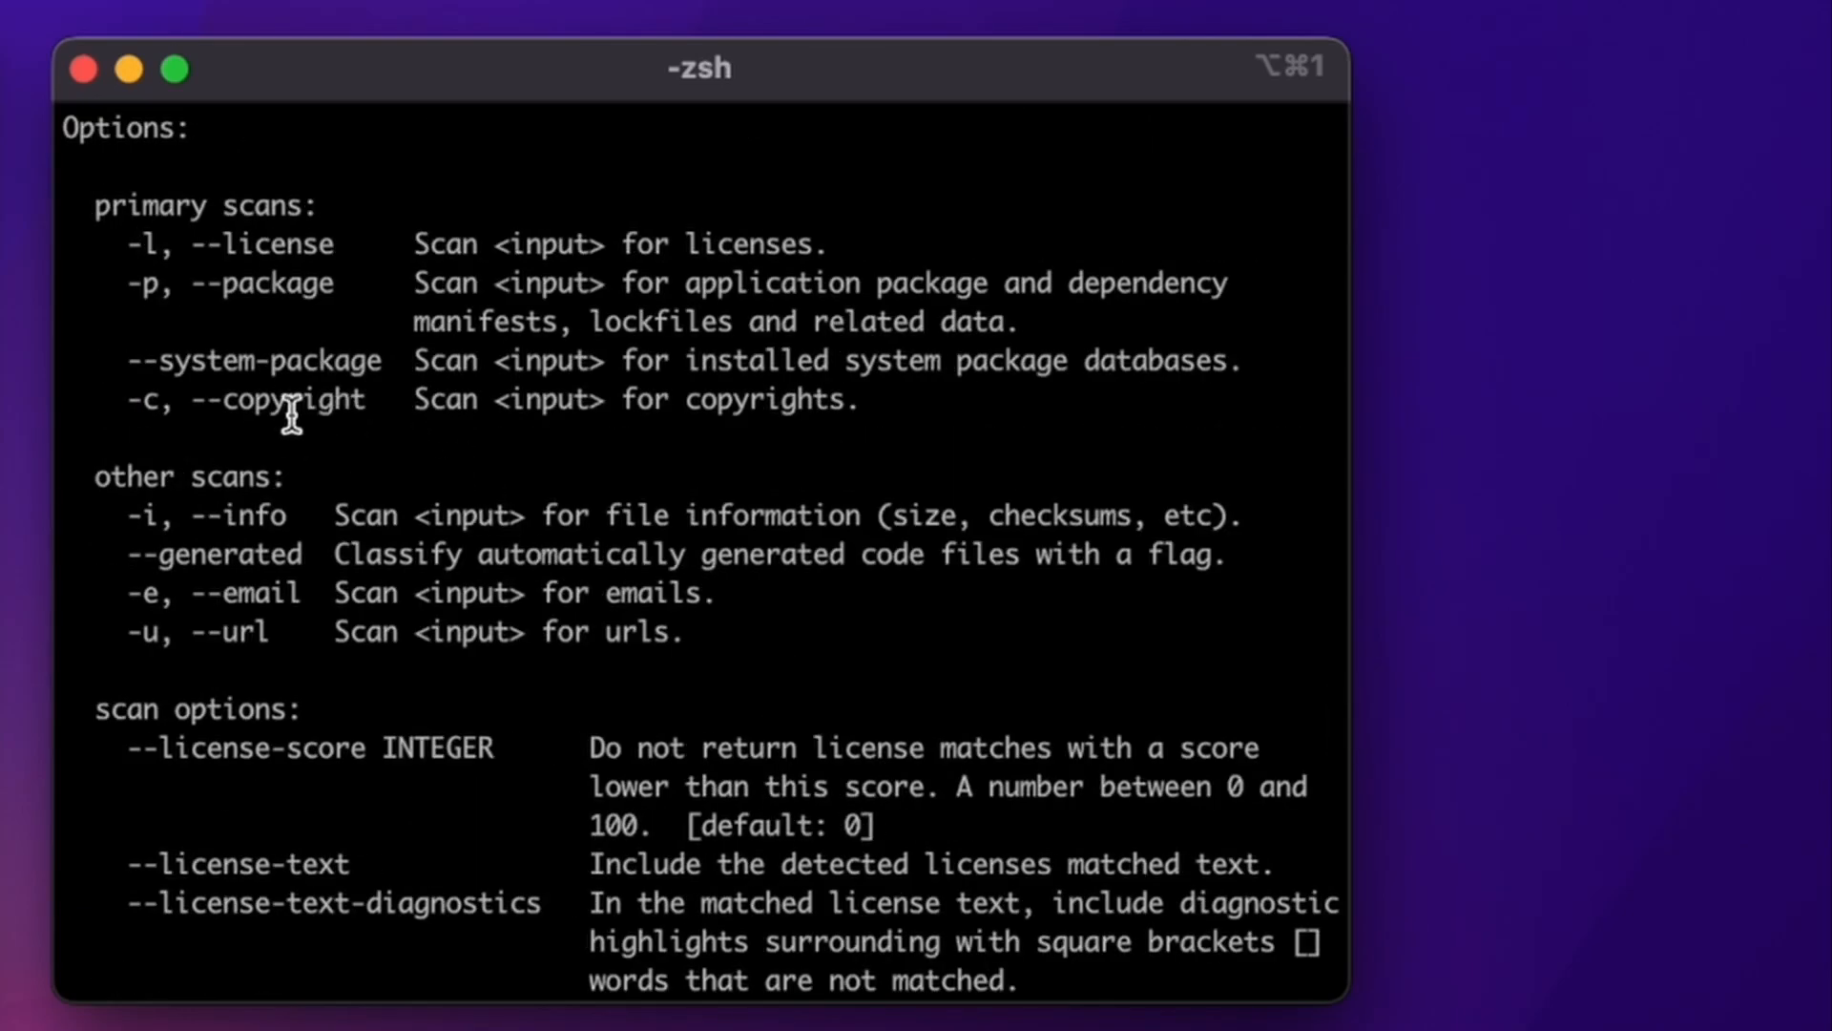
mouse_move(642, 696)
text(./scancode)
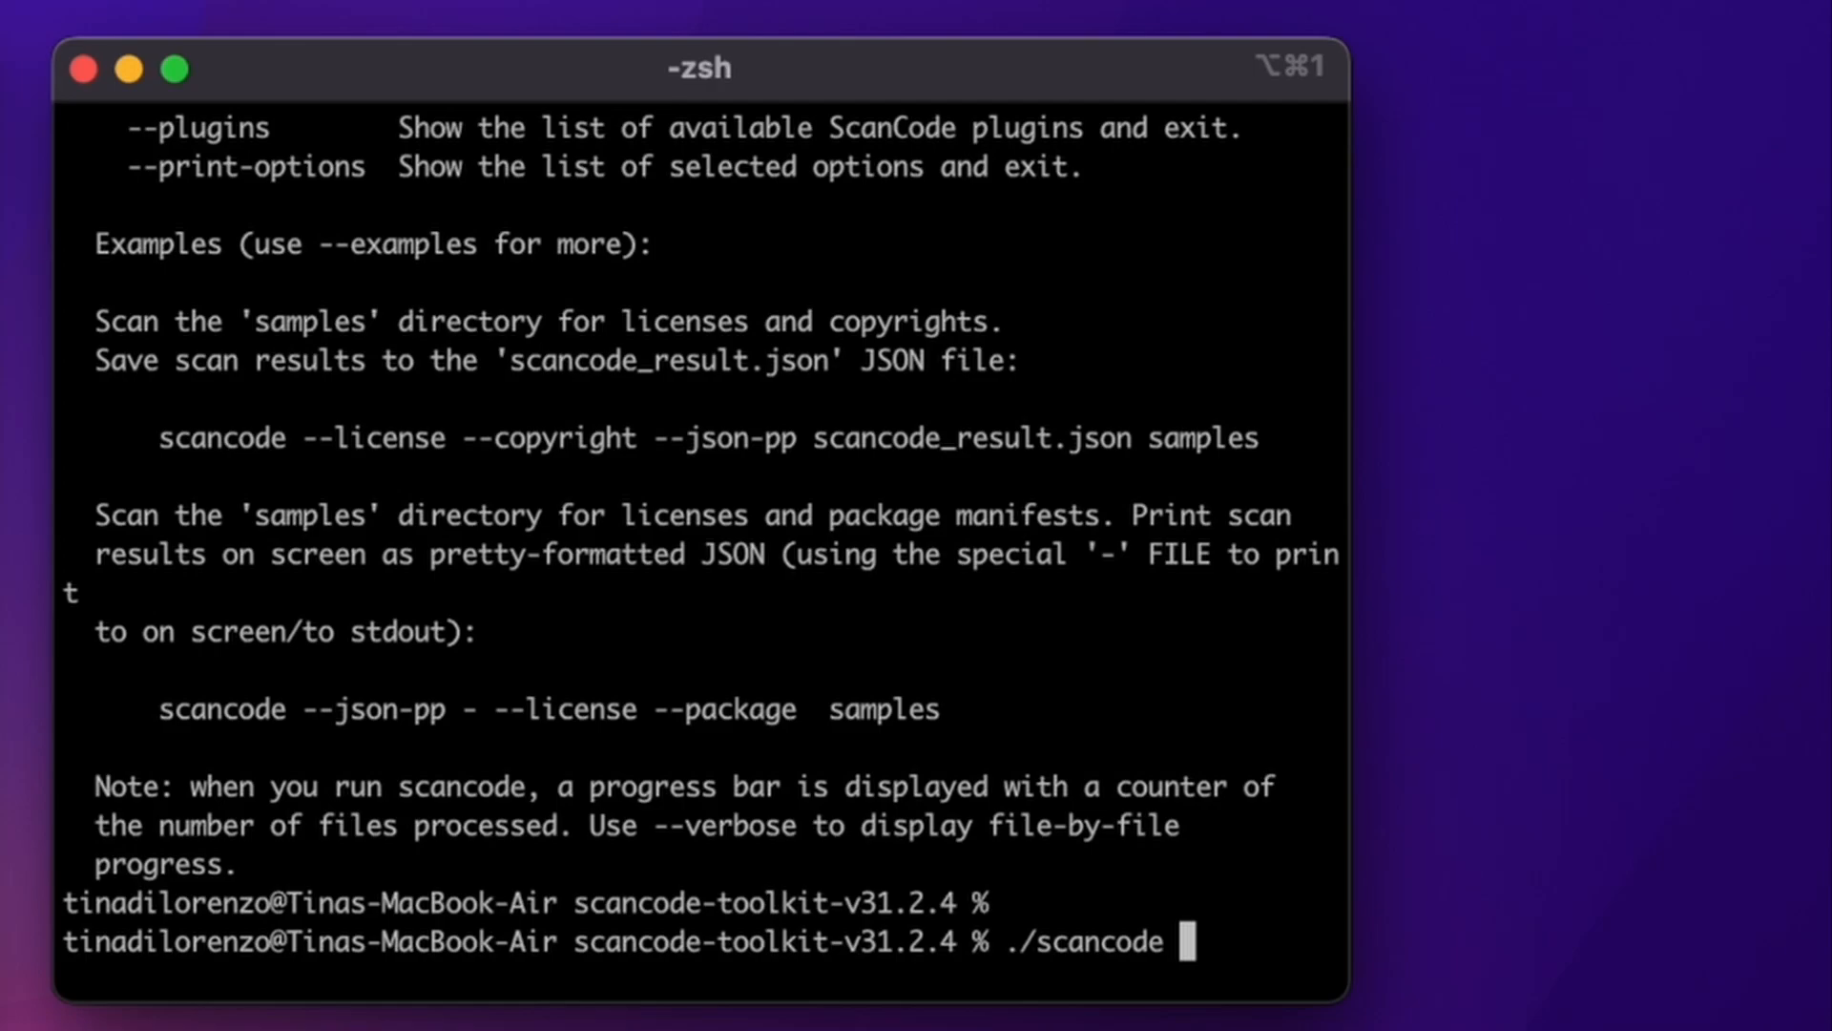
Run ./scancode --license --copyright on ../demo with --json-pp output to out.json
text(--li)
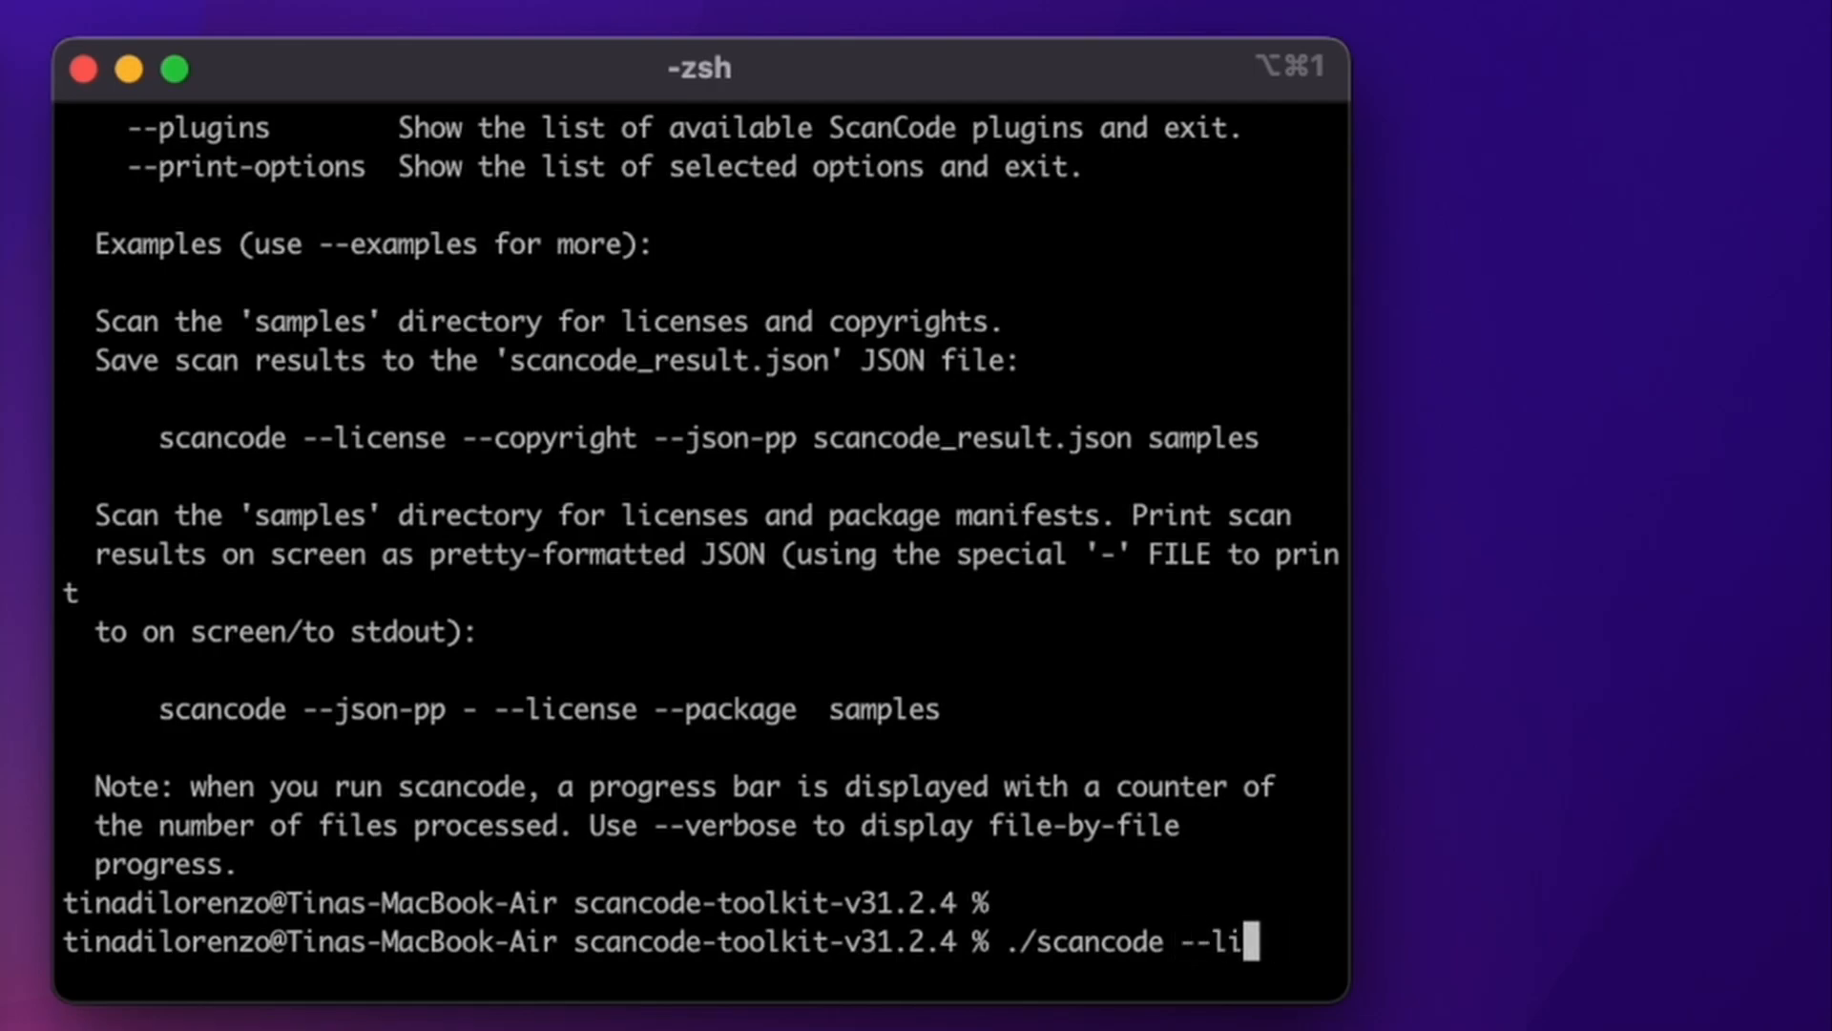
text(cense --)
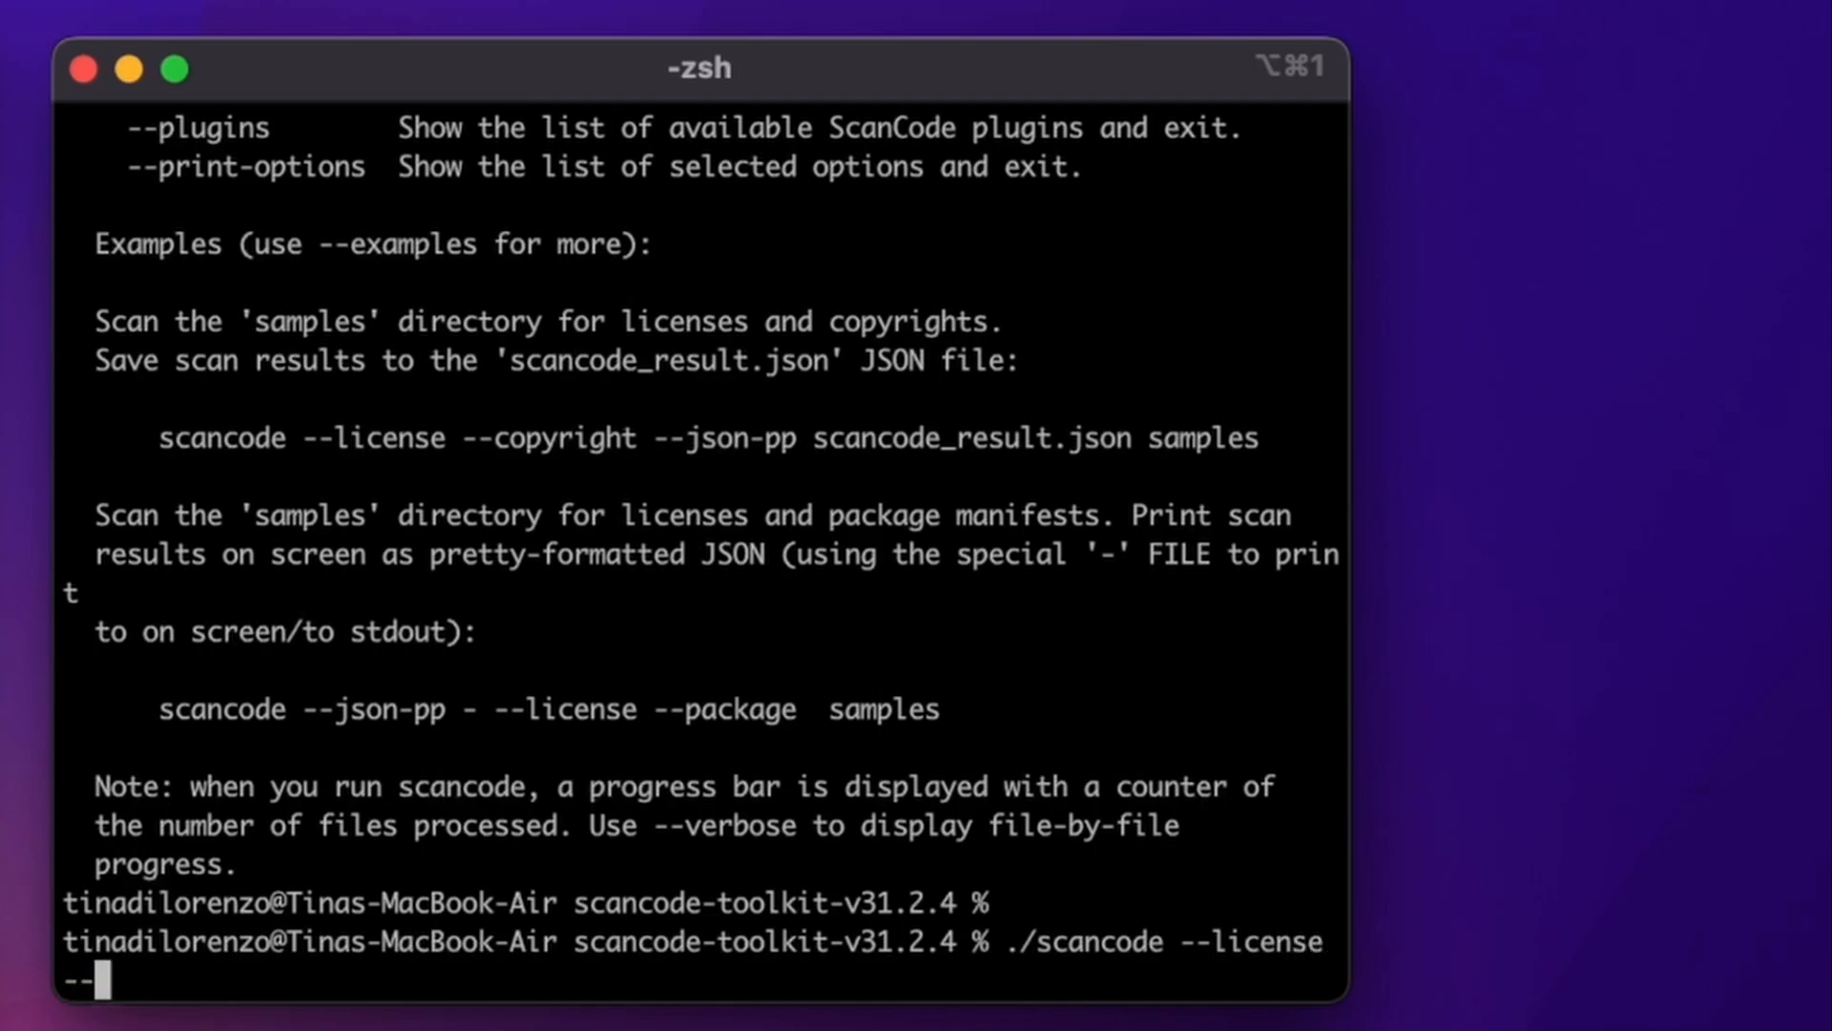
text(copyright)
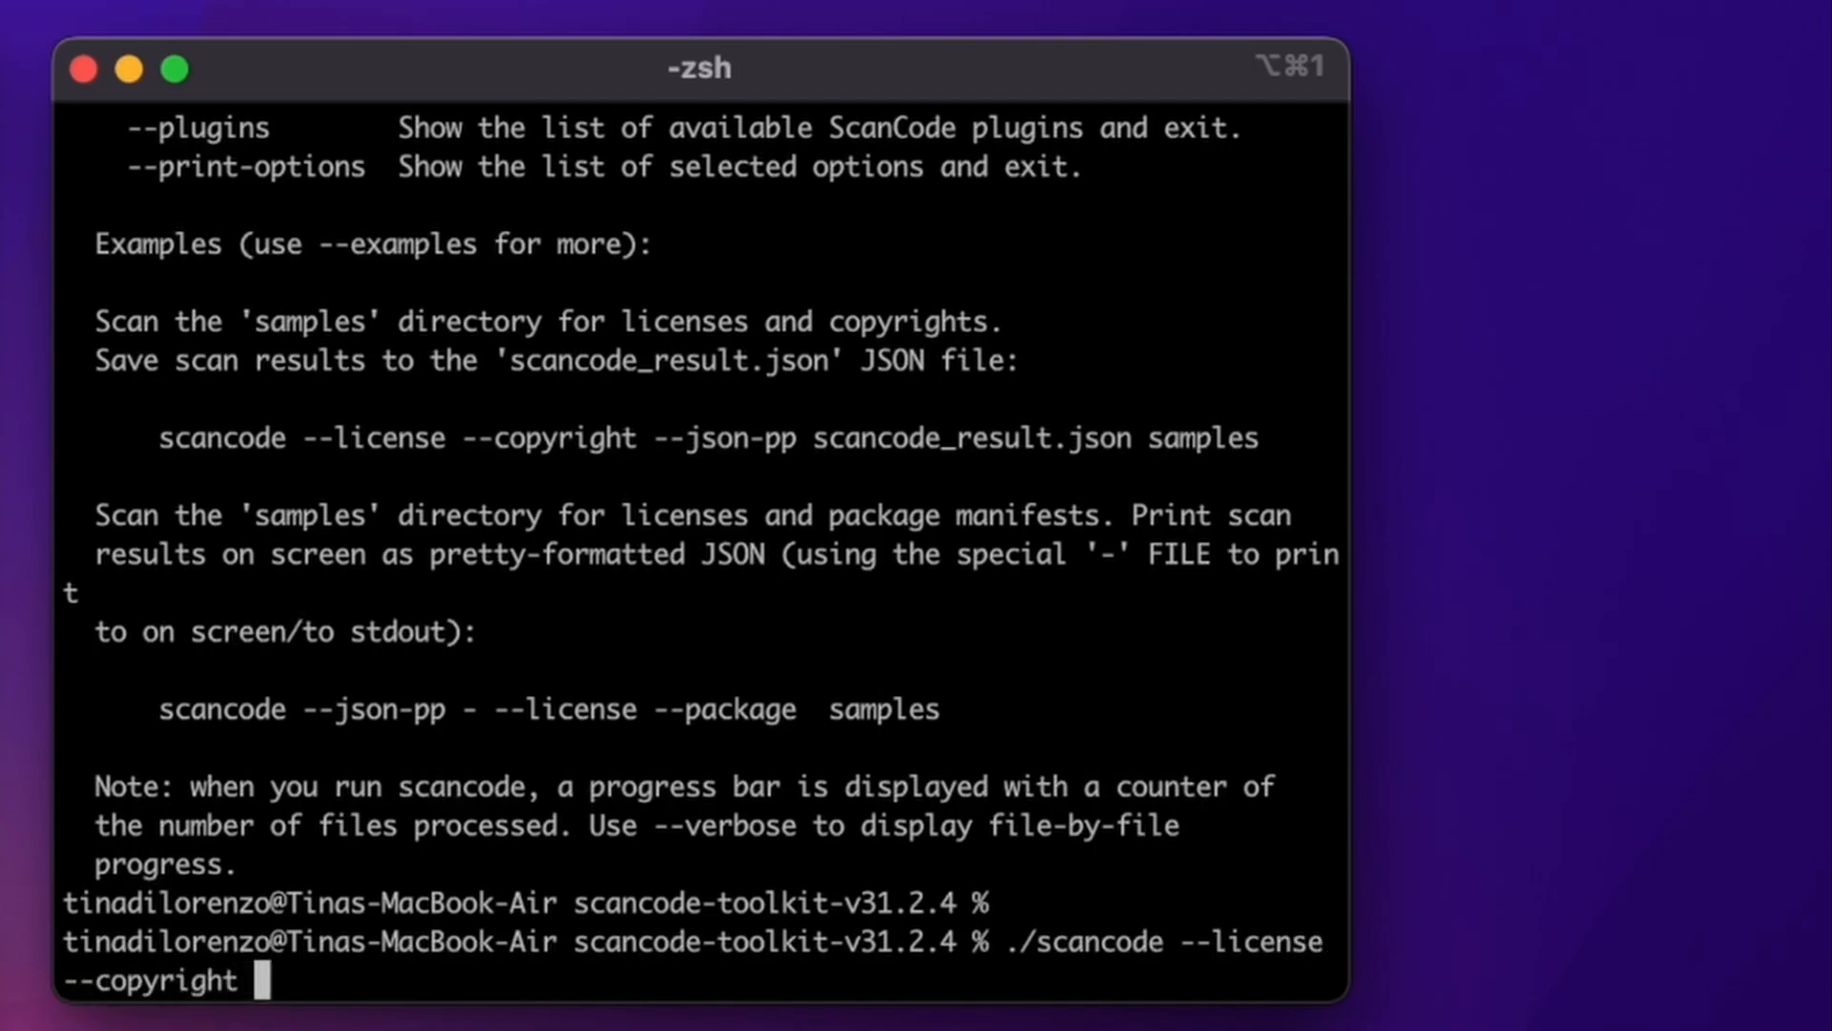
text(..)
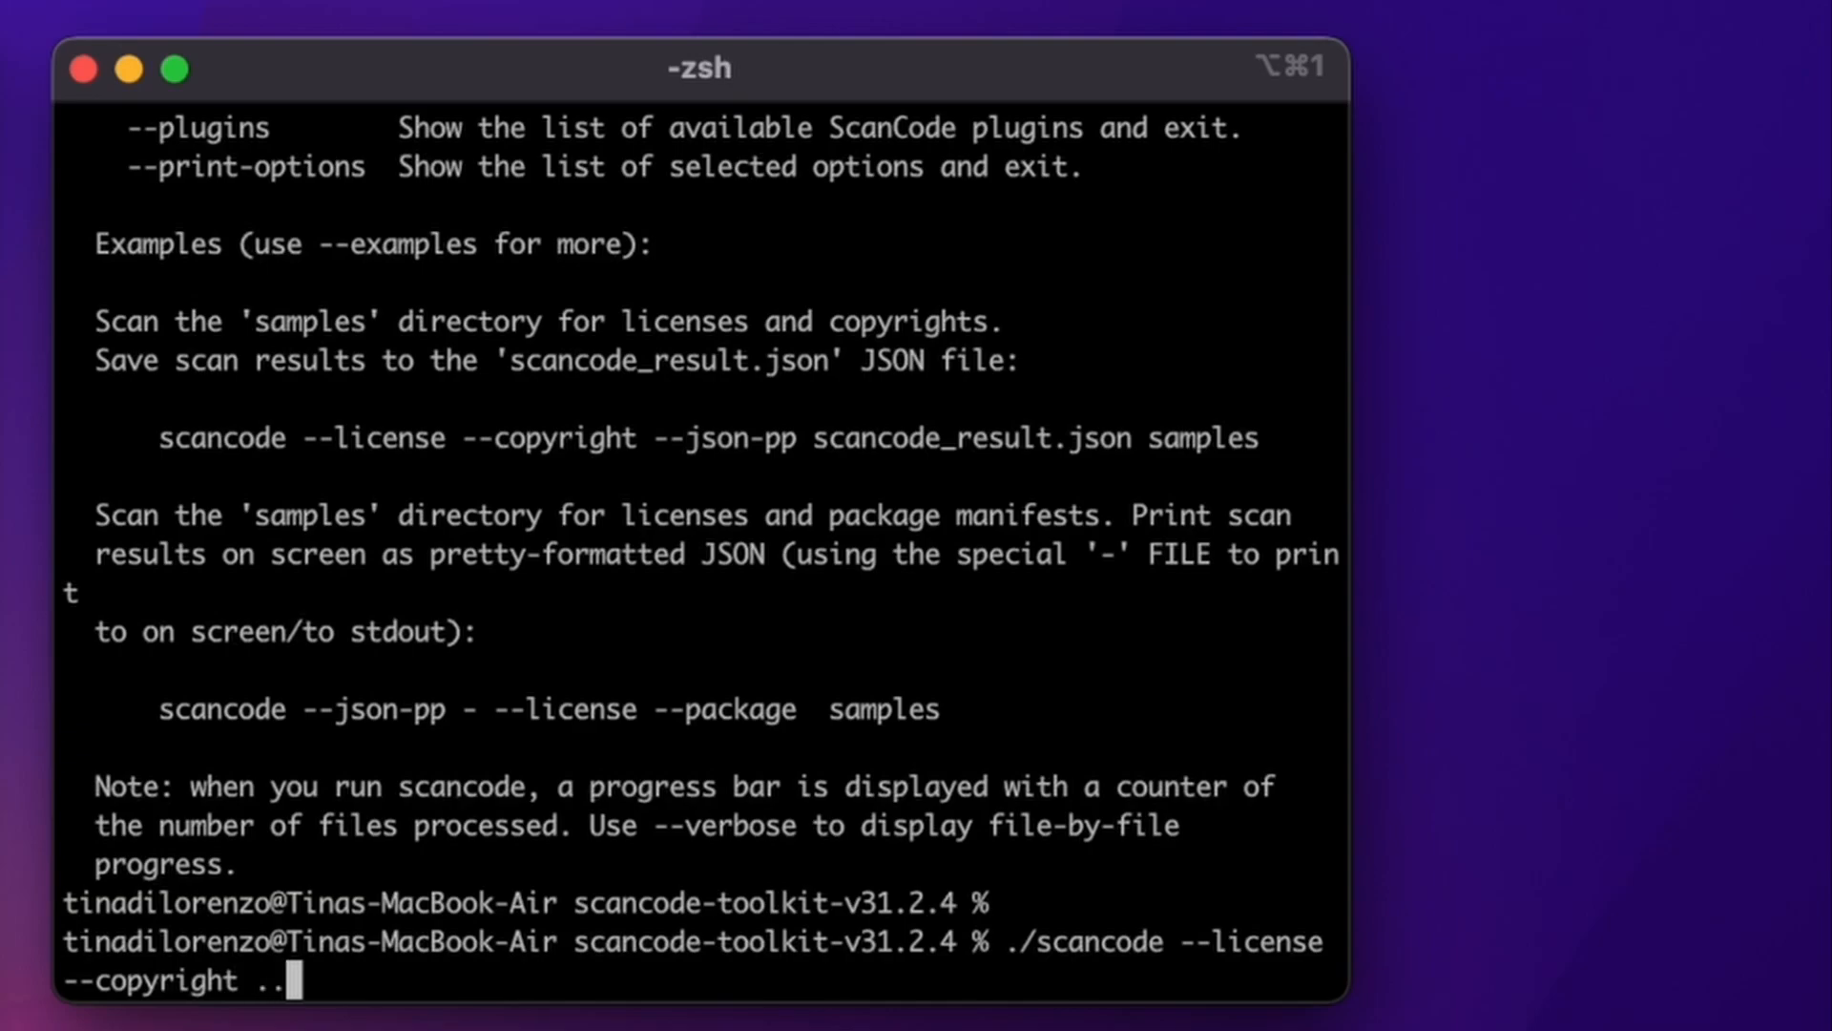
text(/demo)
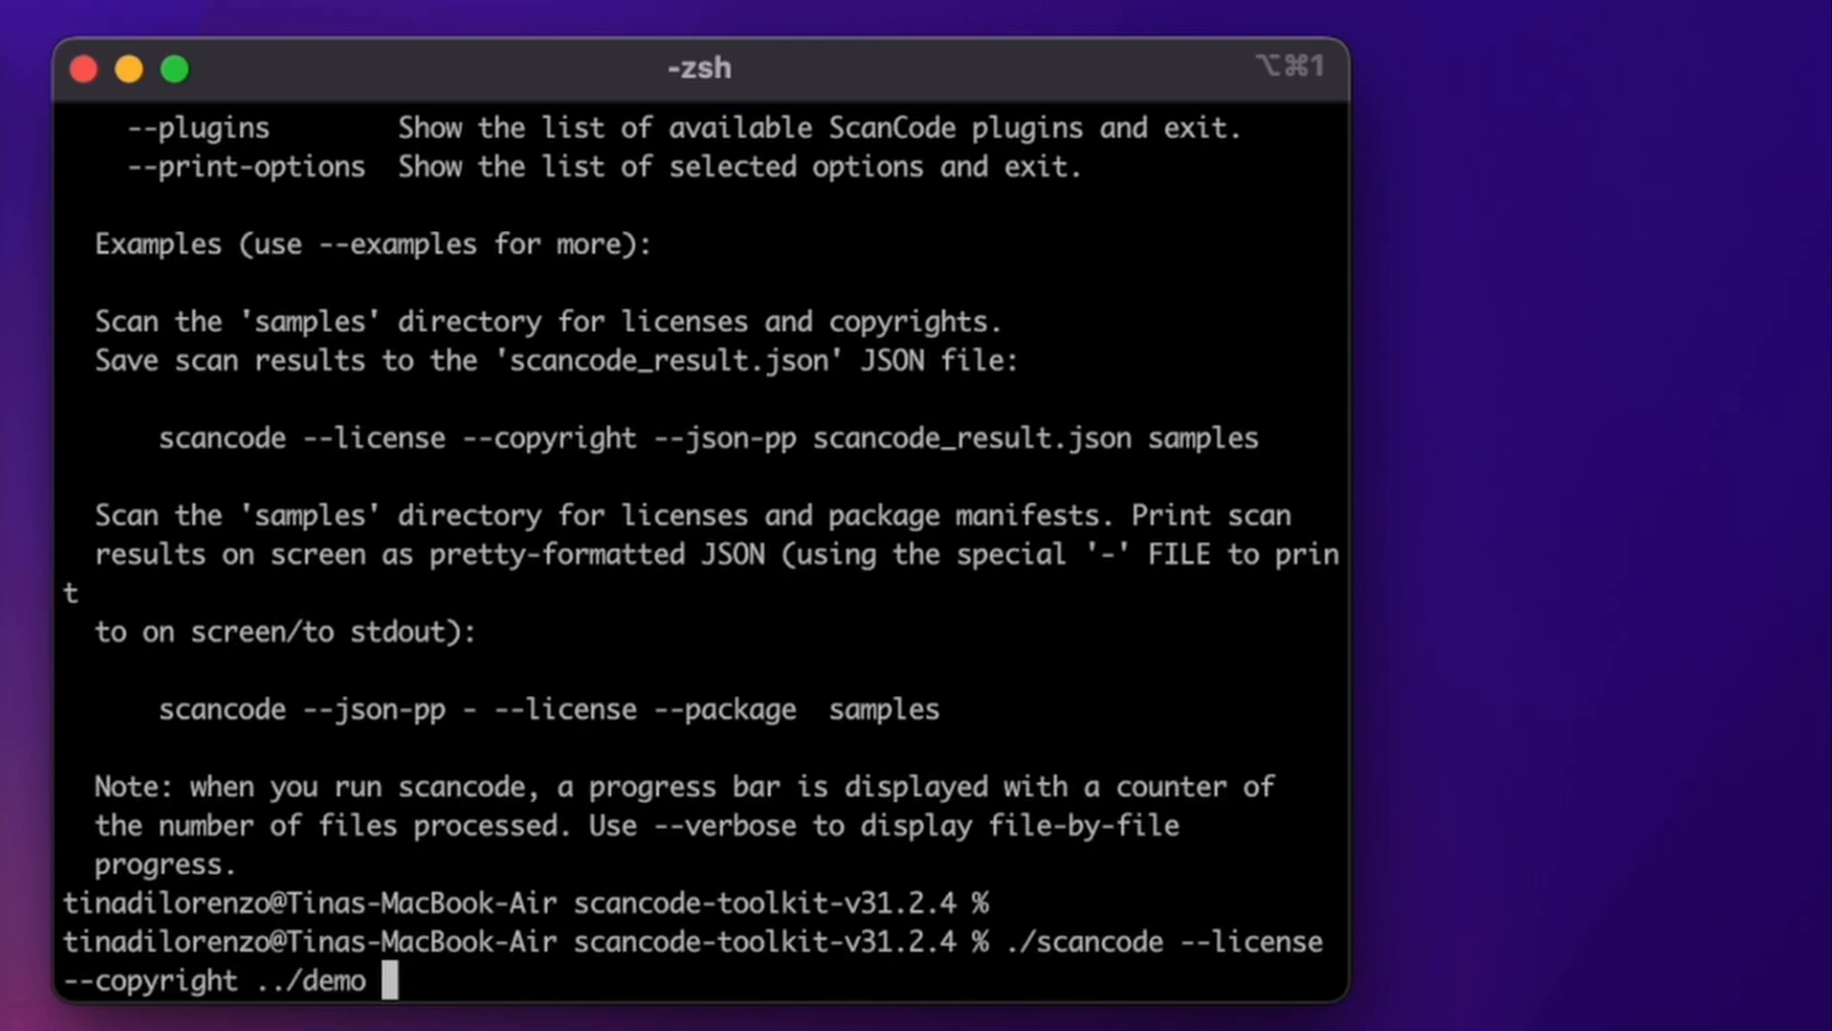
text(--json-pp)
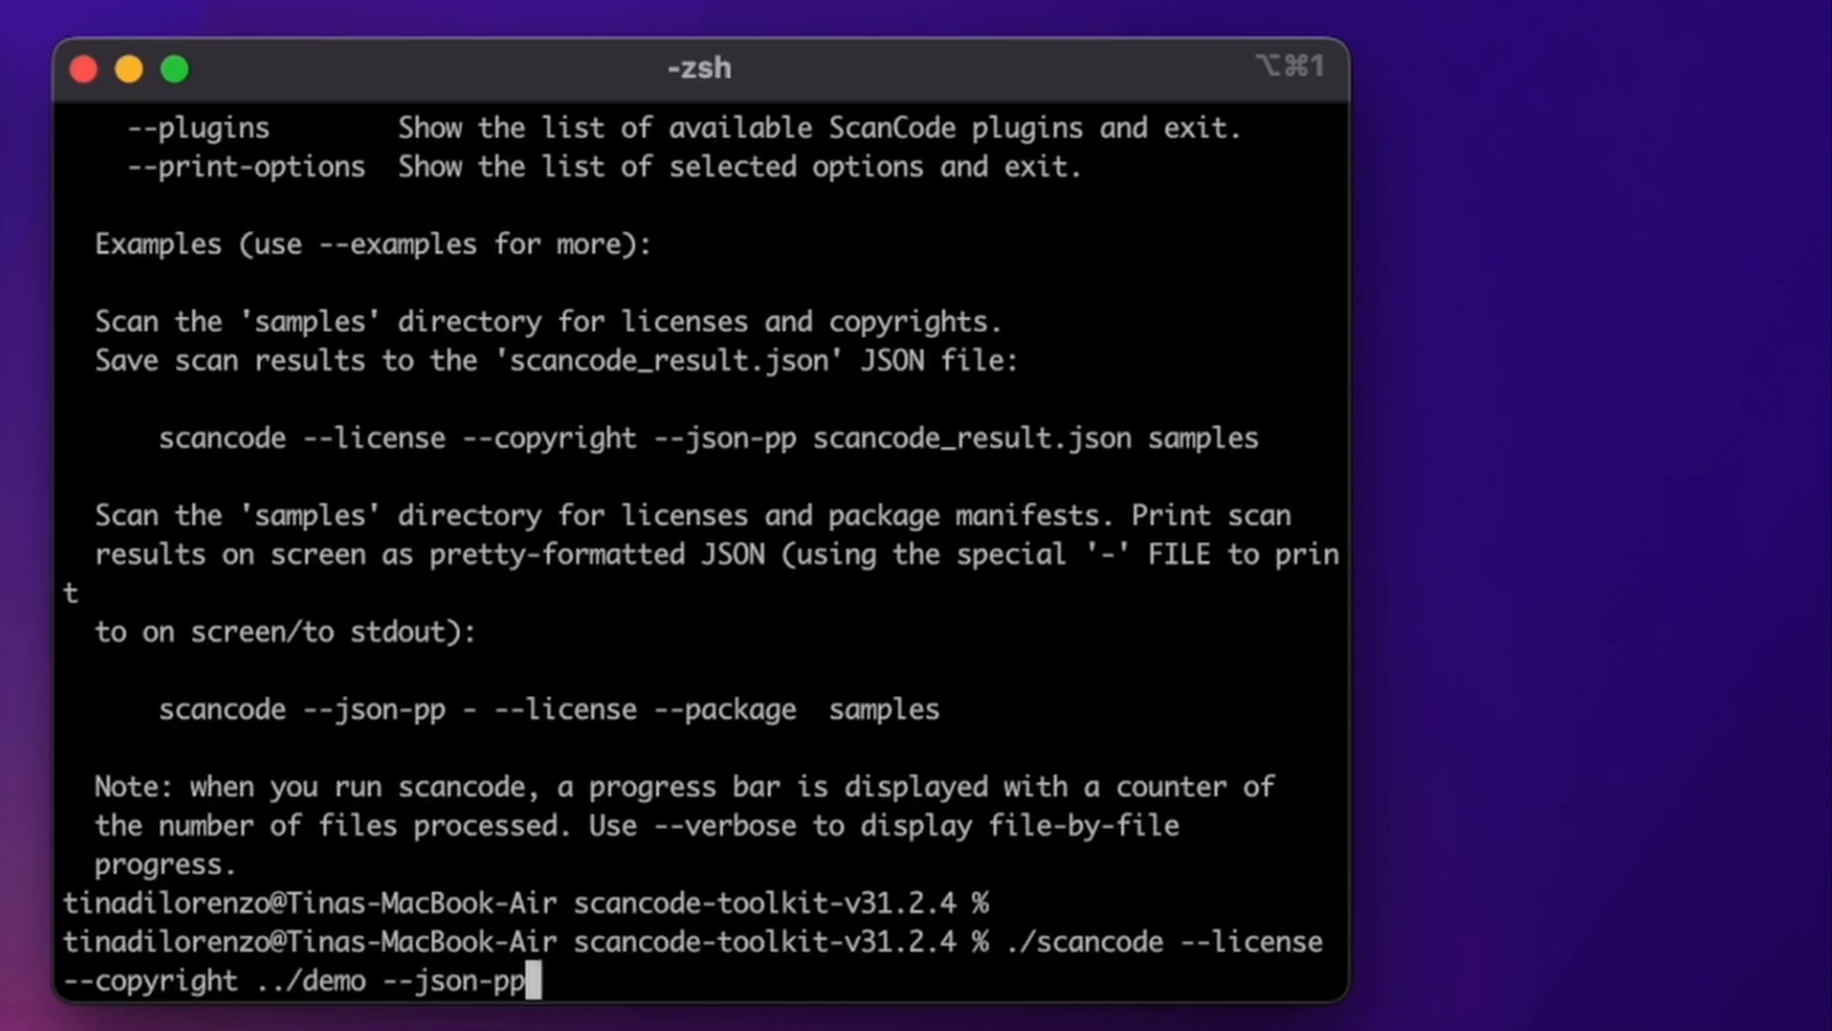
text(out.json)
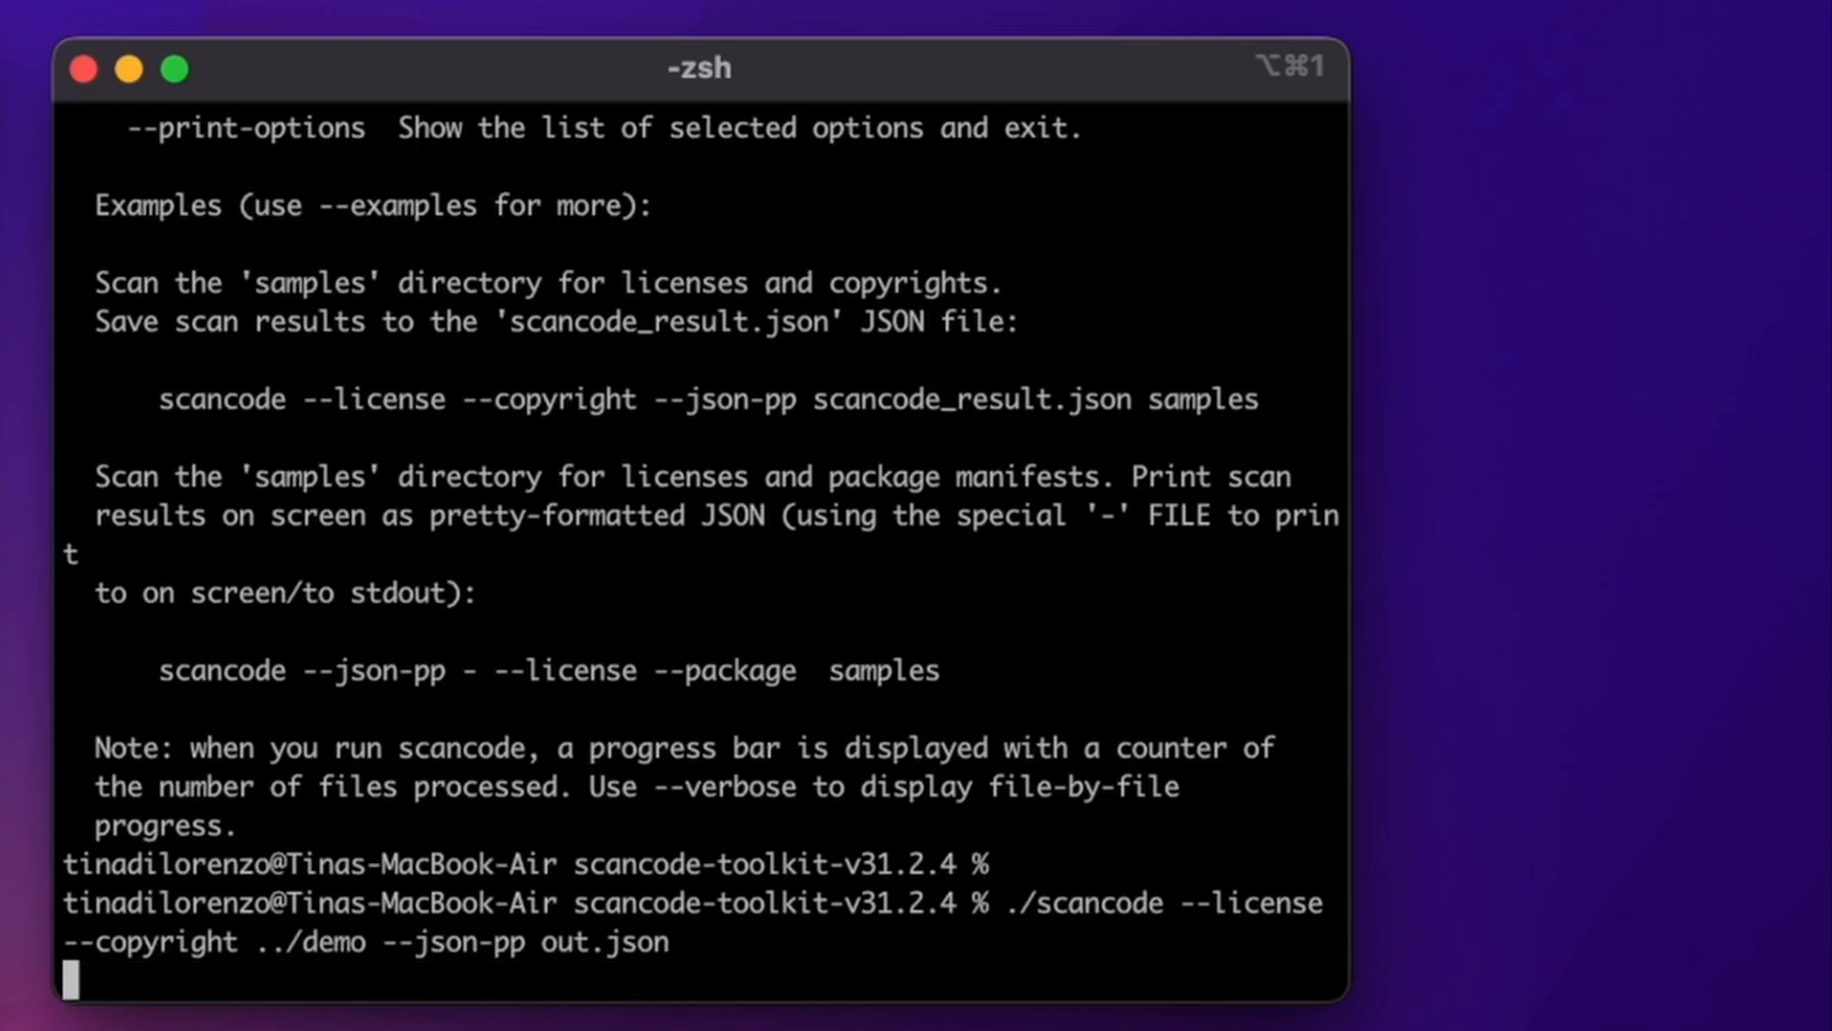
key(Return)
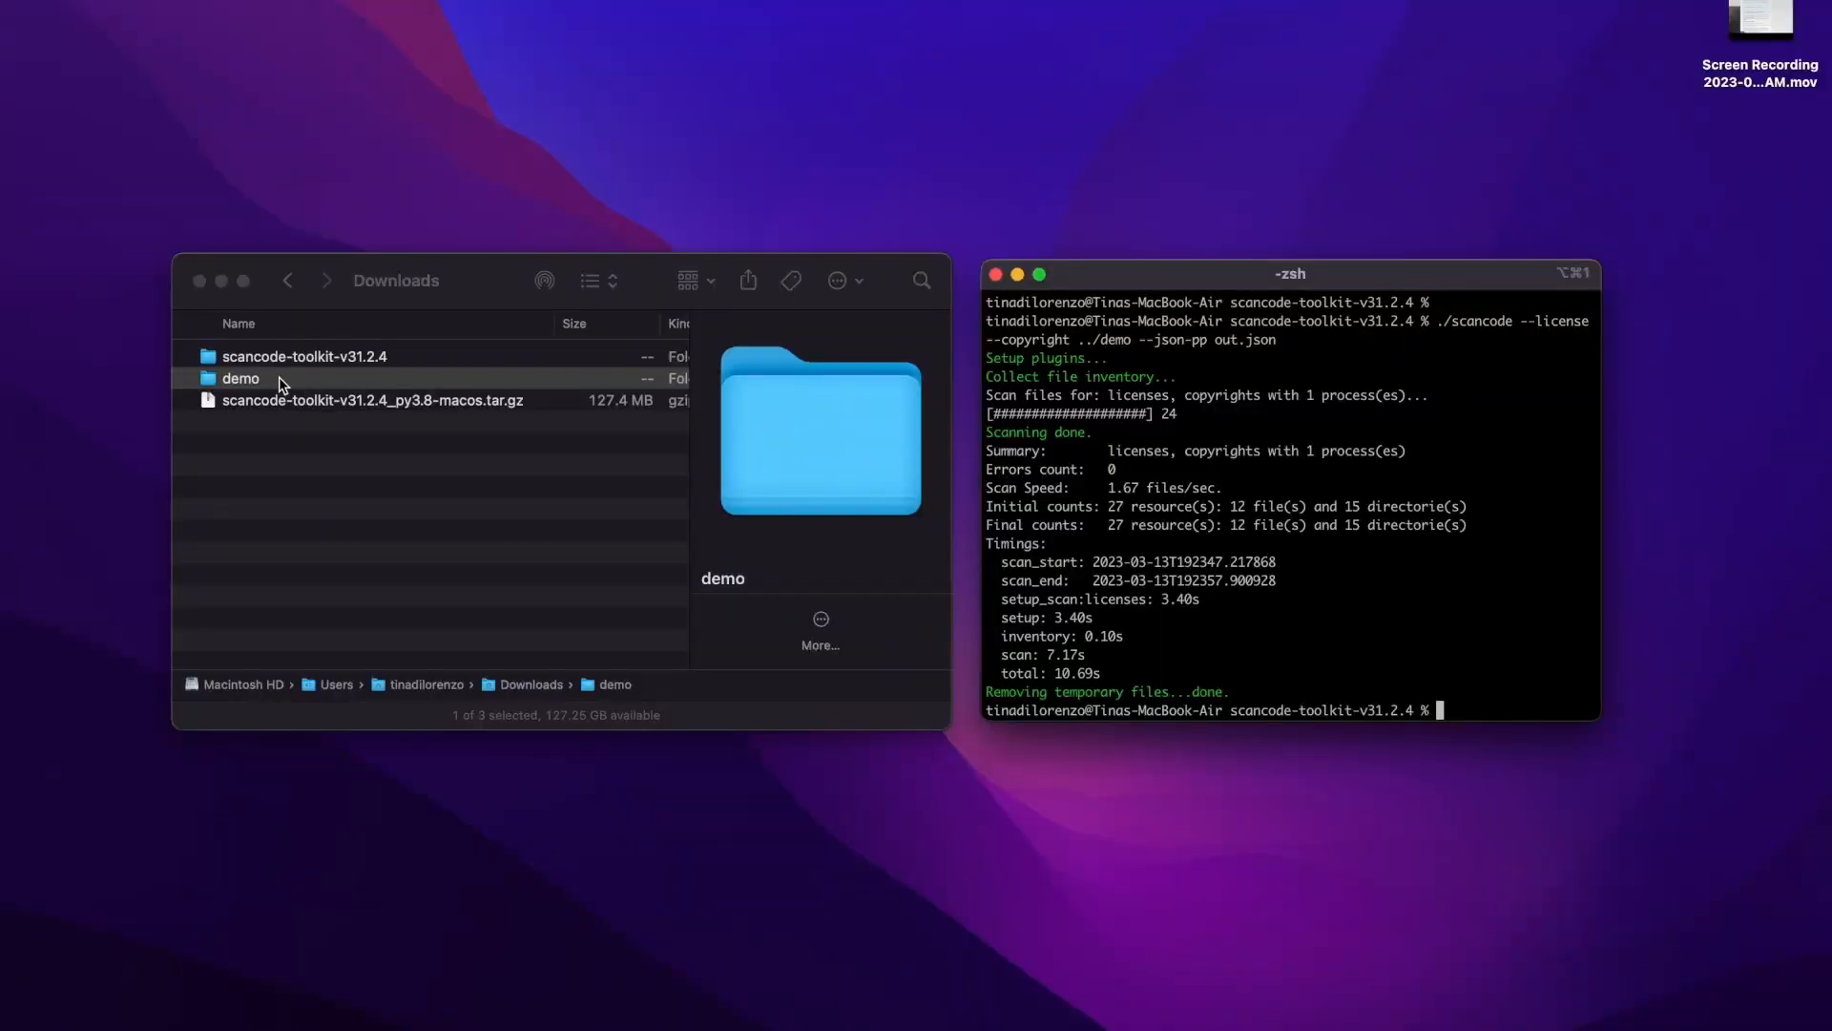
Open out.json inside the scancode-toolkit-v31.2.4 folder in Downloads
click(303, 356)
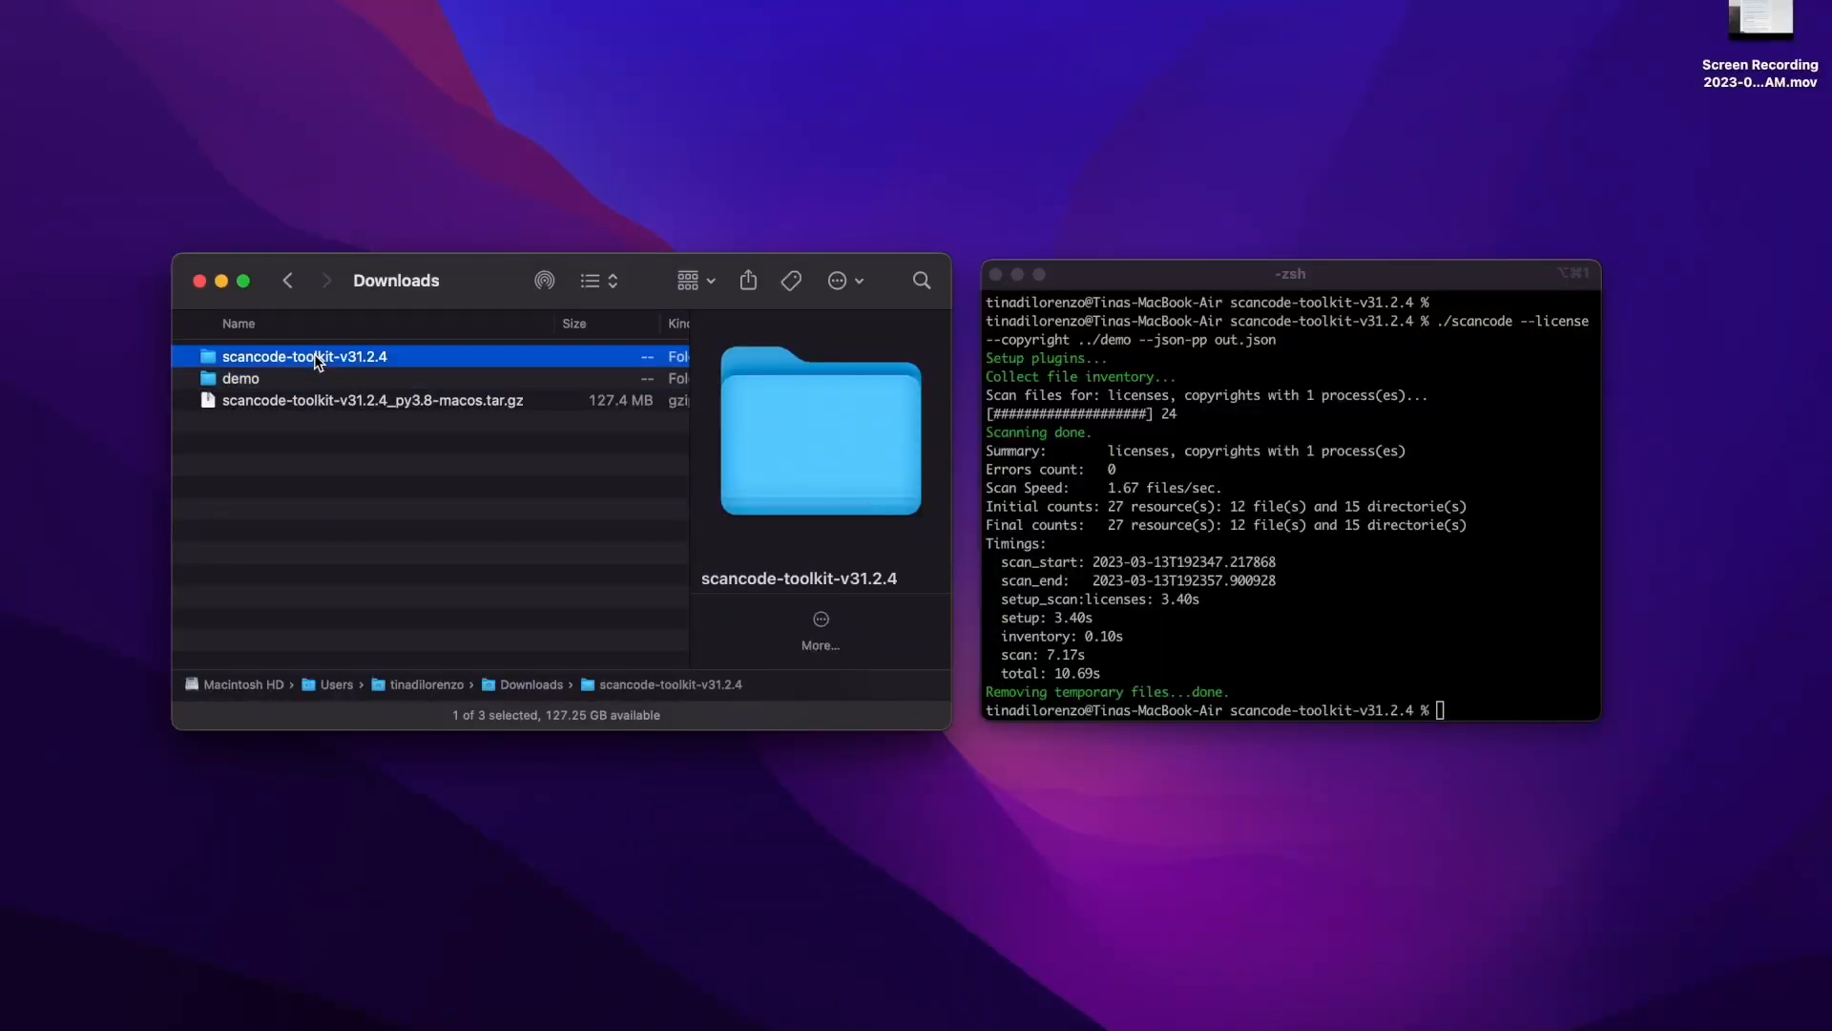
double_click(306, 355)
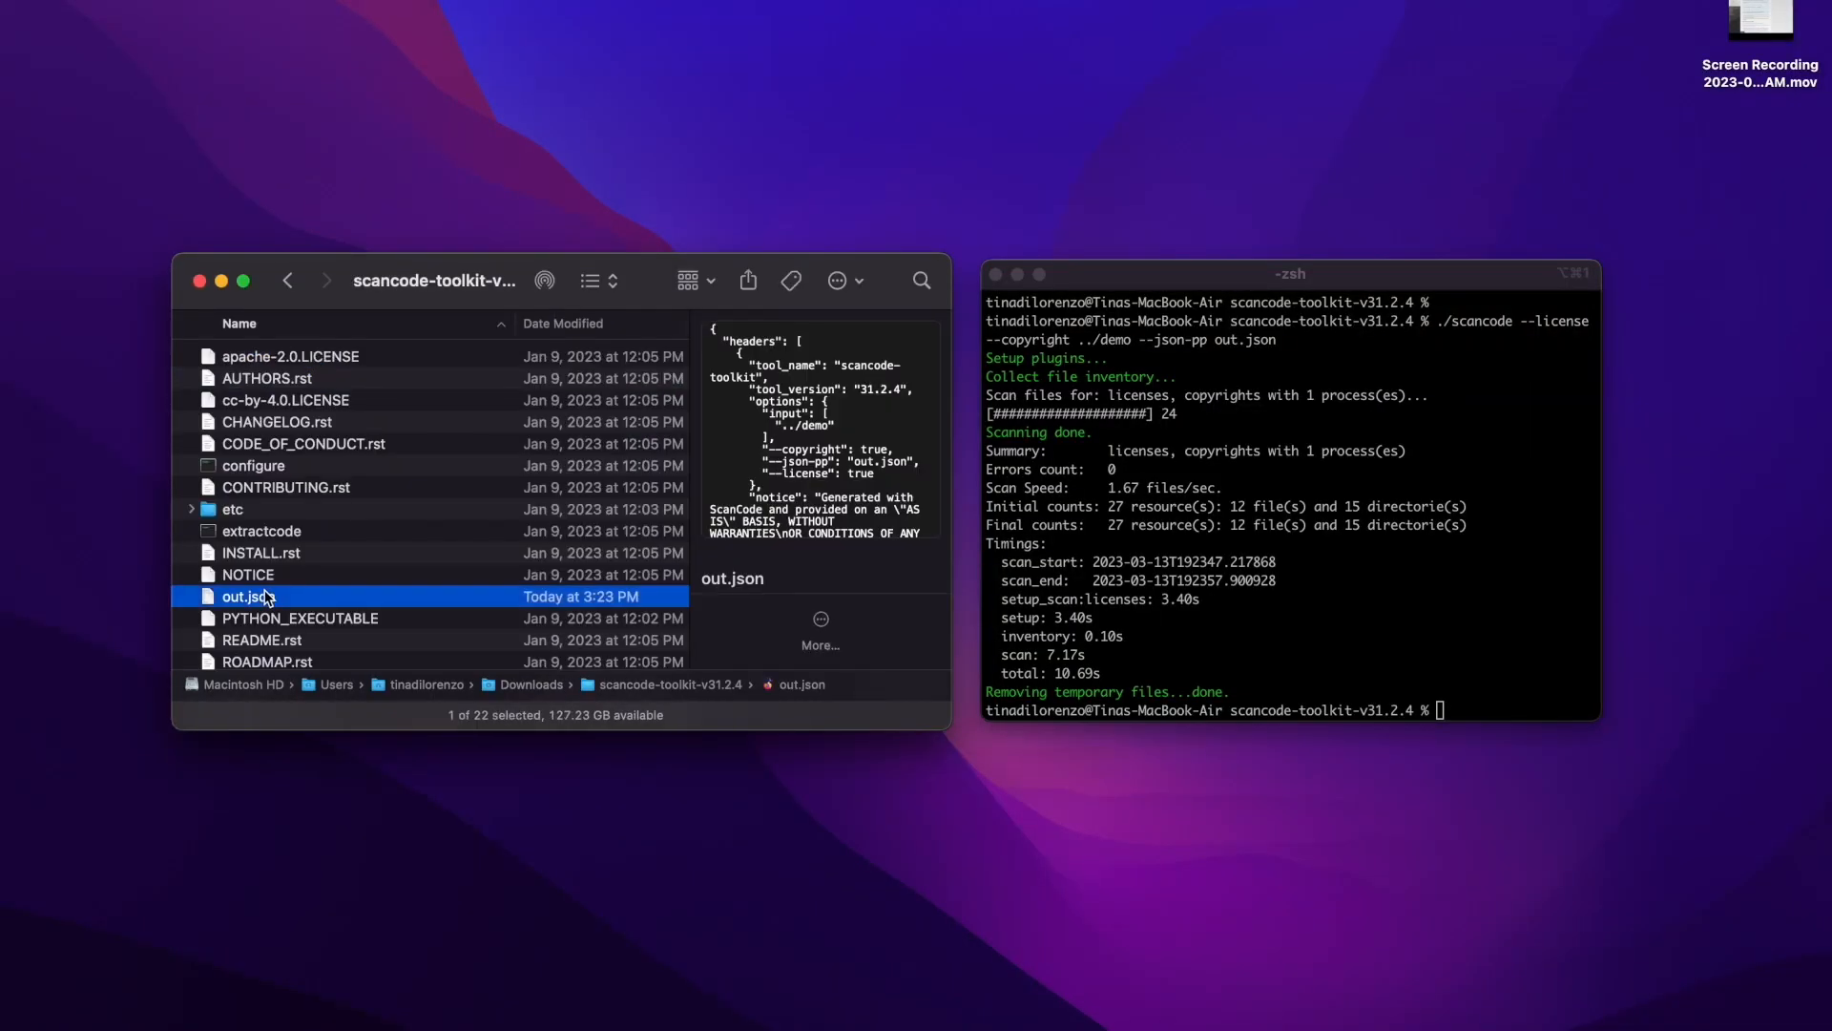
double_click(245, 596)
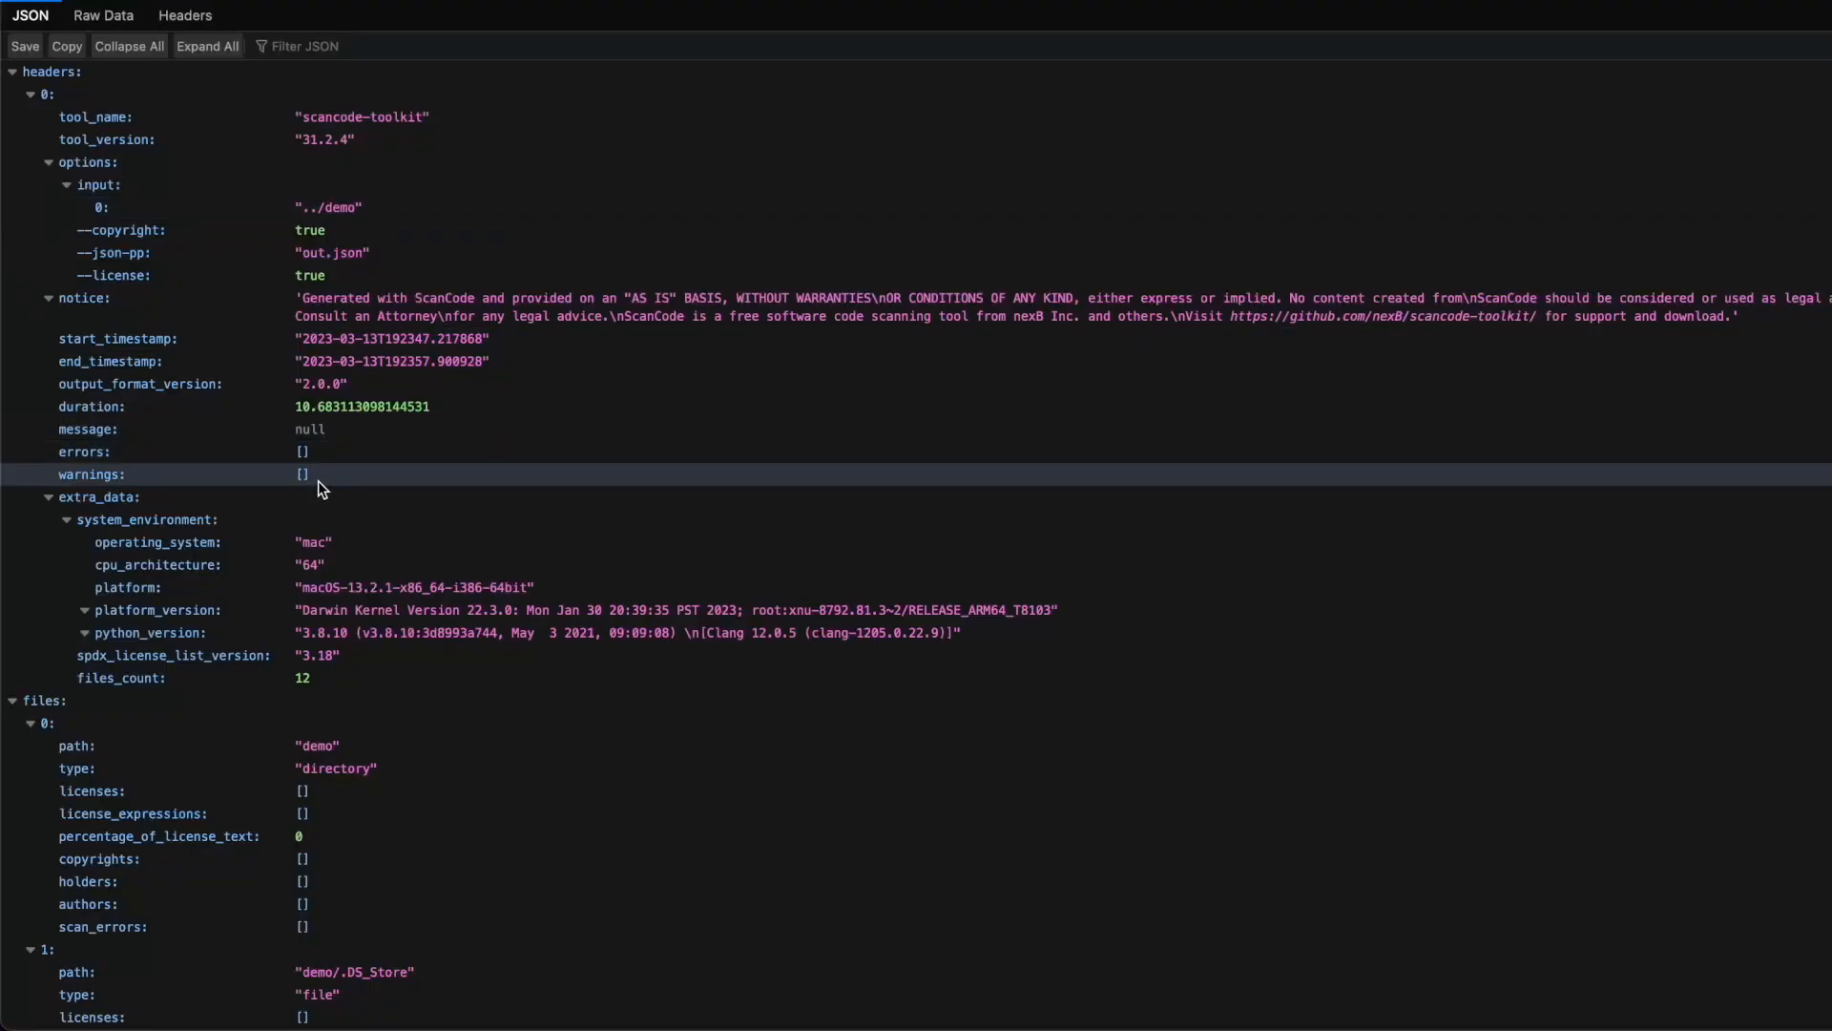
click(304, 969)
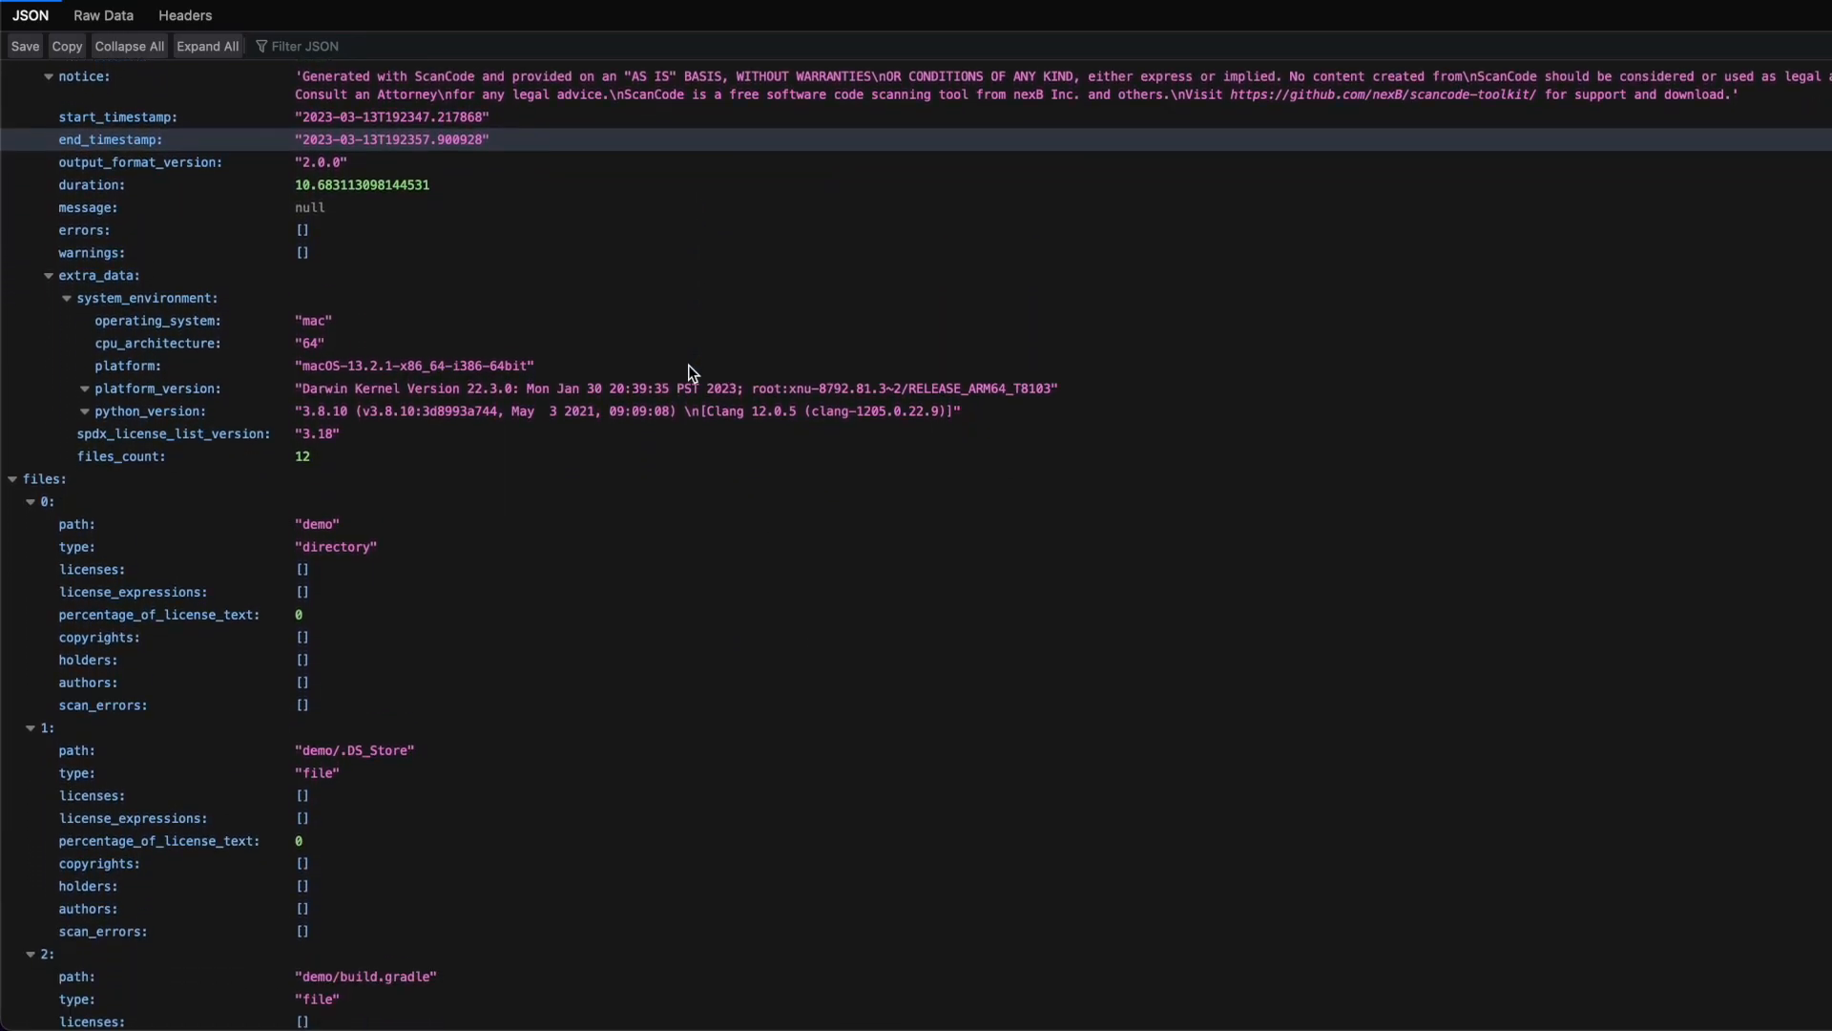
scroll(up, 3)
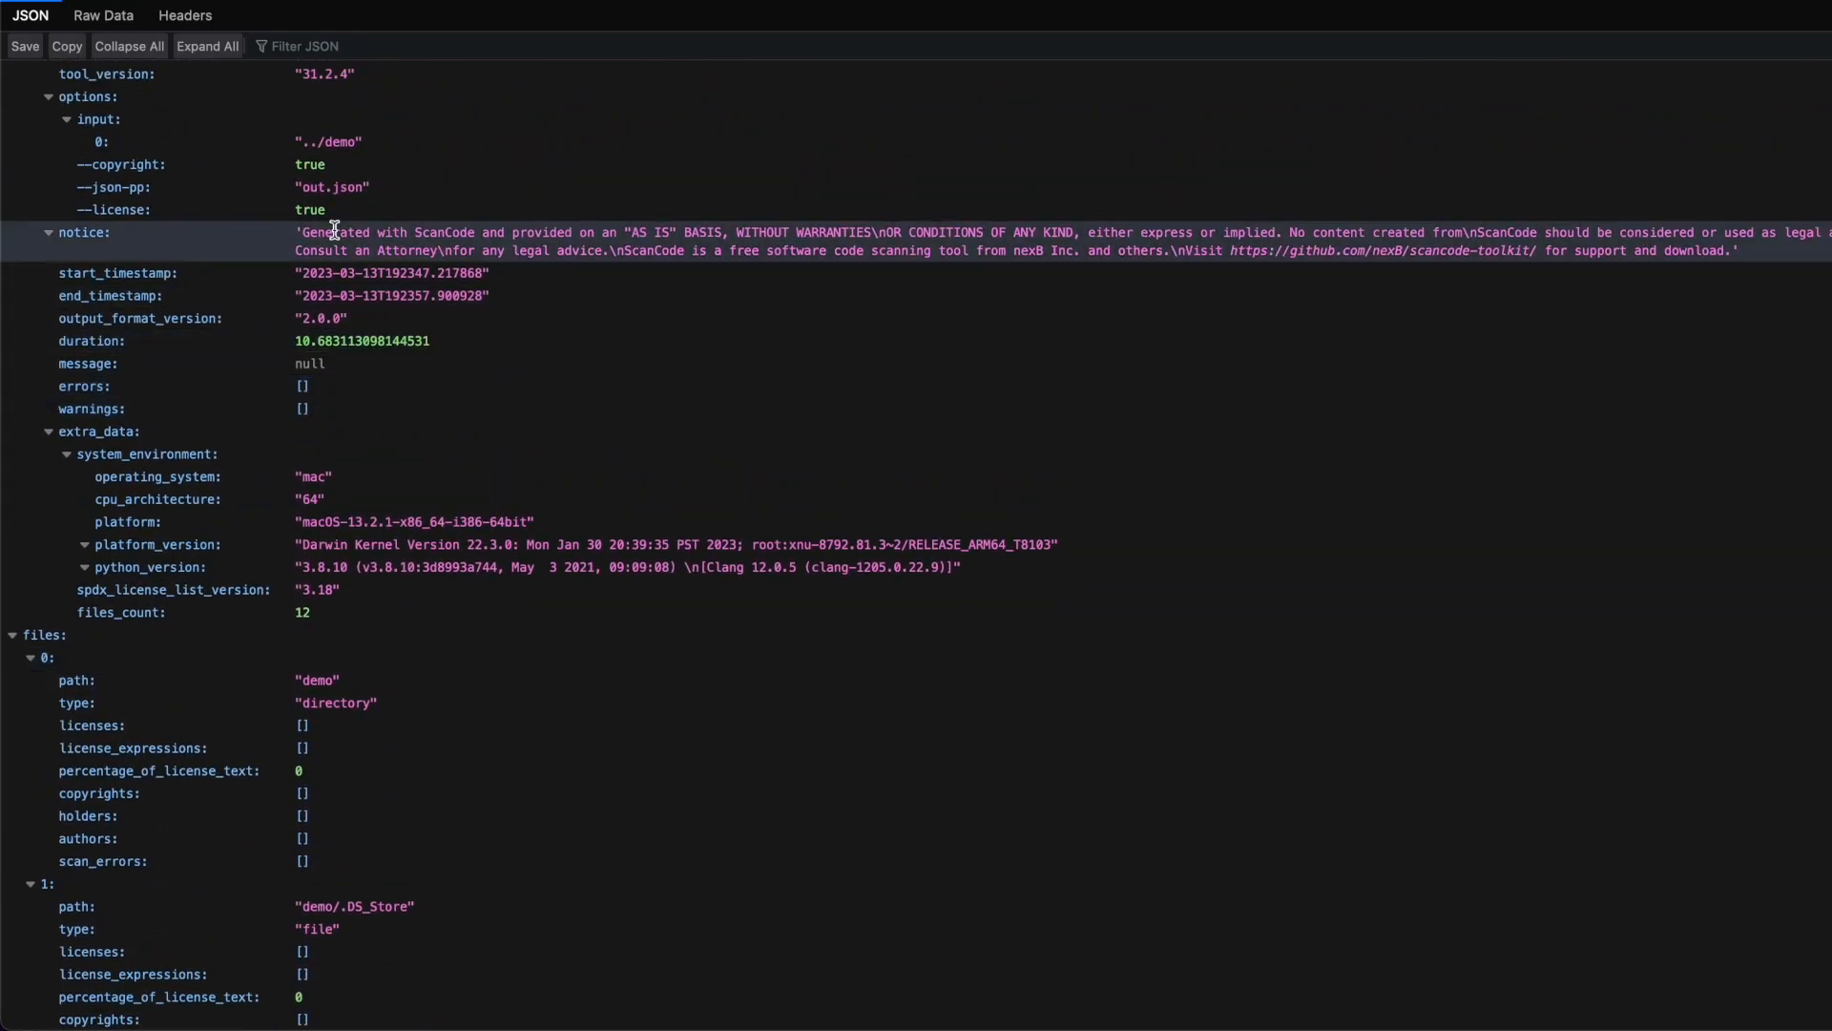
scroll(up, 3)
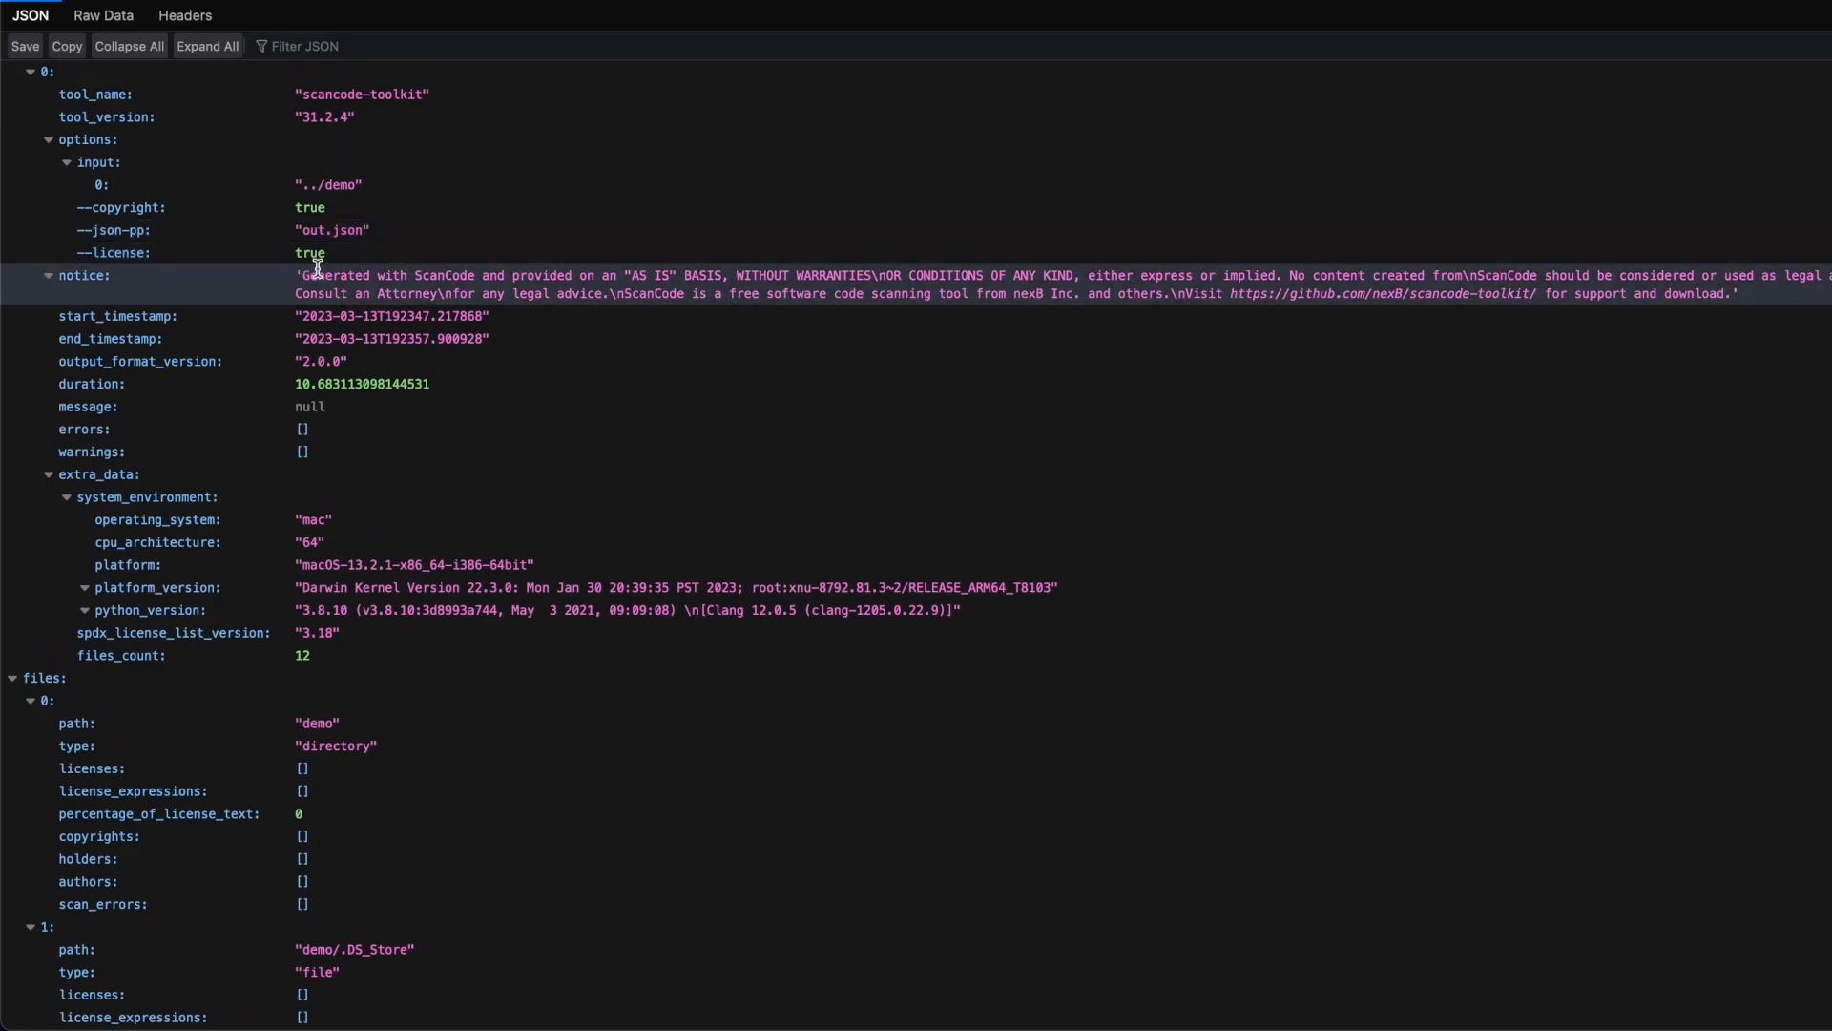